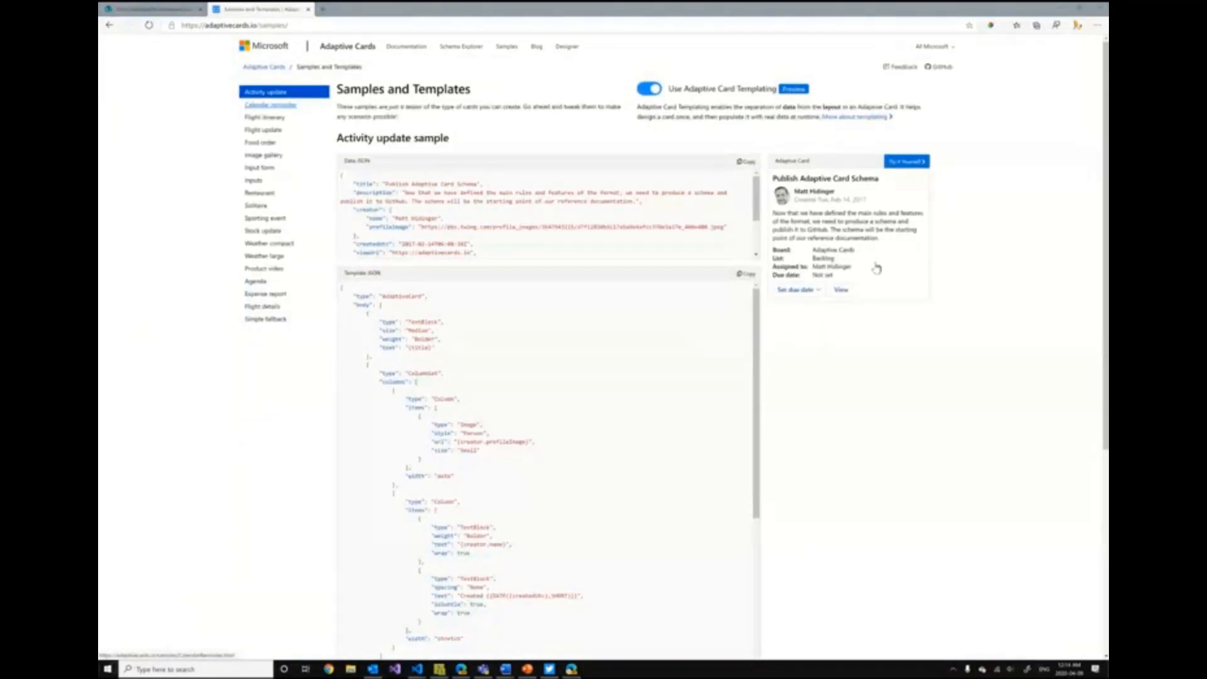
Browse each sample card from Calendar reminder through Weather large, Product video and Agenda
click(270, 104)
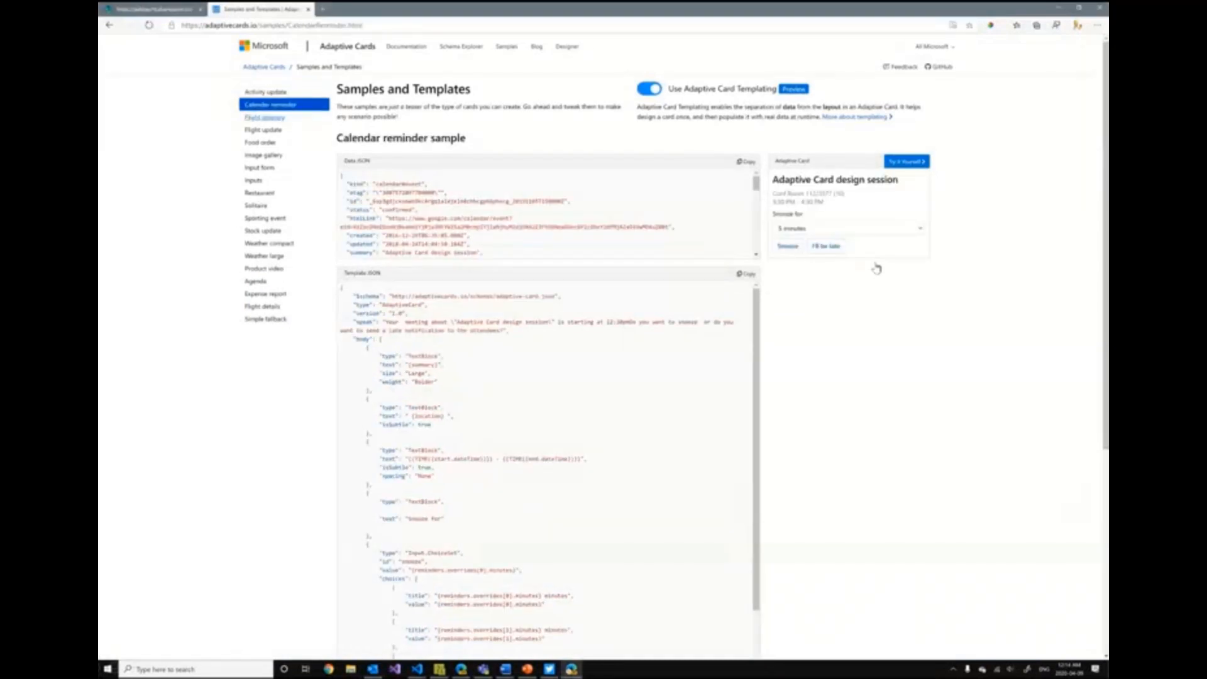
click(264, 116)
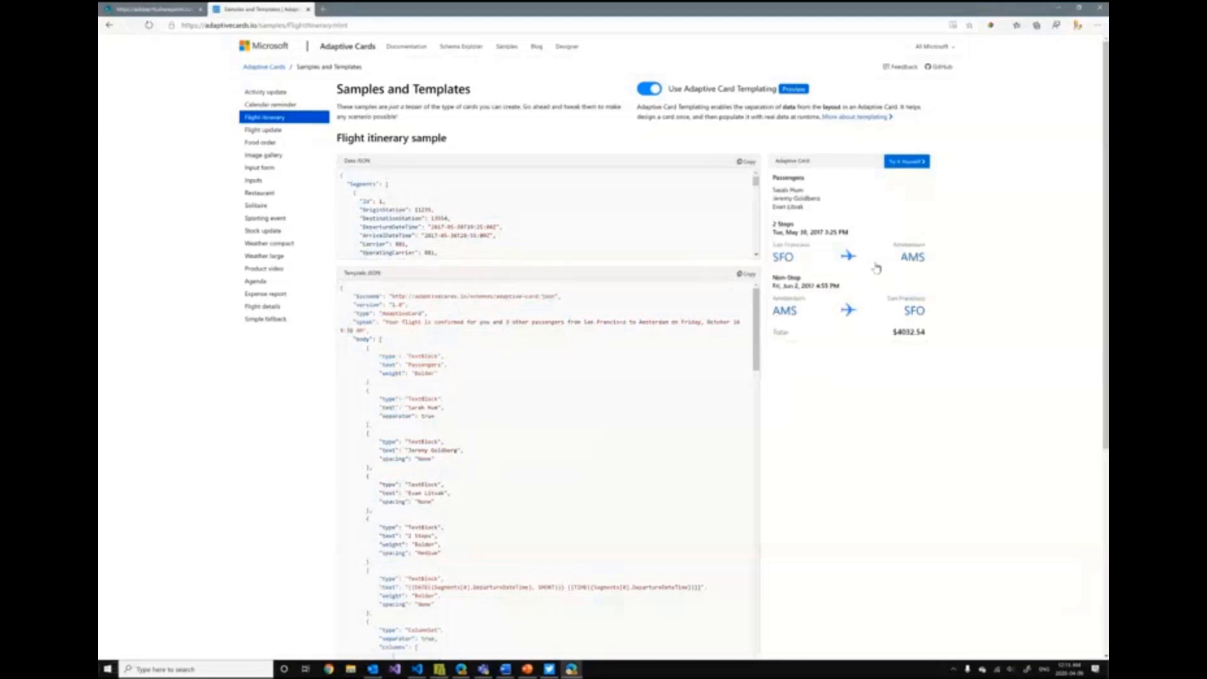
click(264, 129)
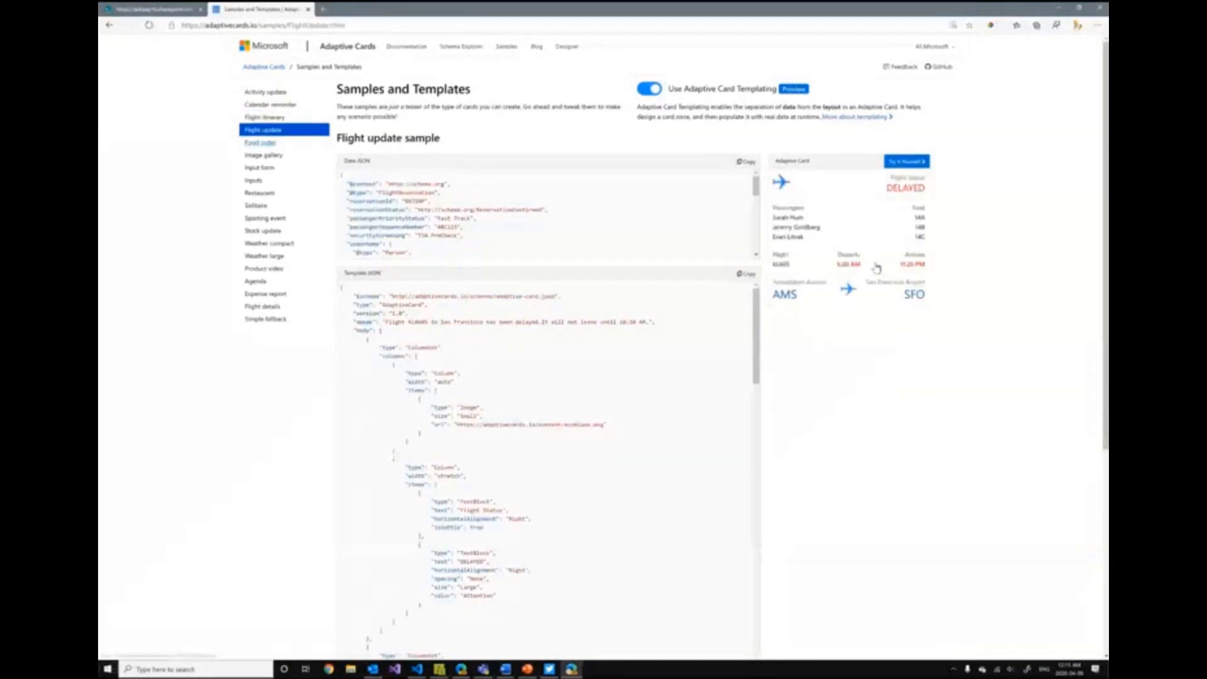
click(261, 143)
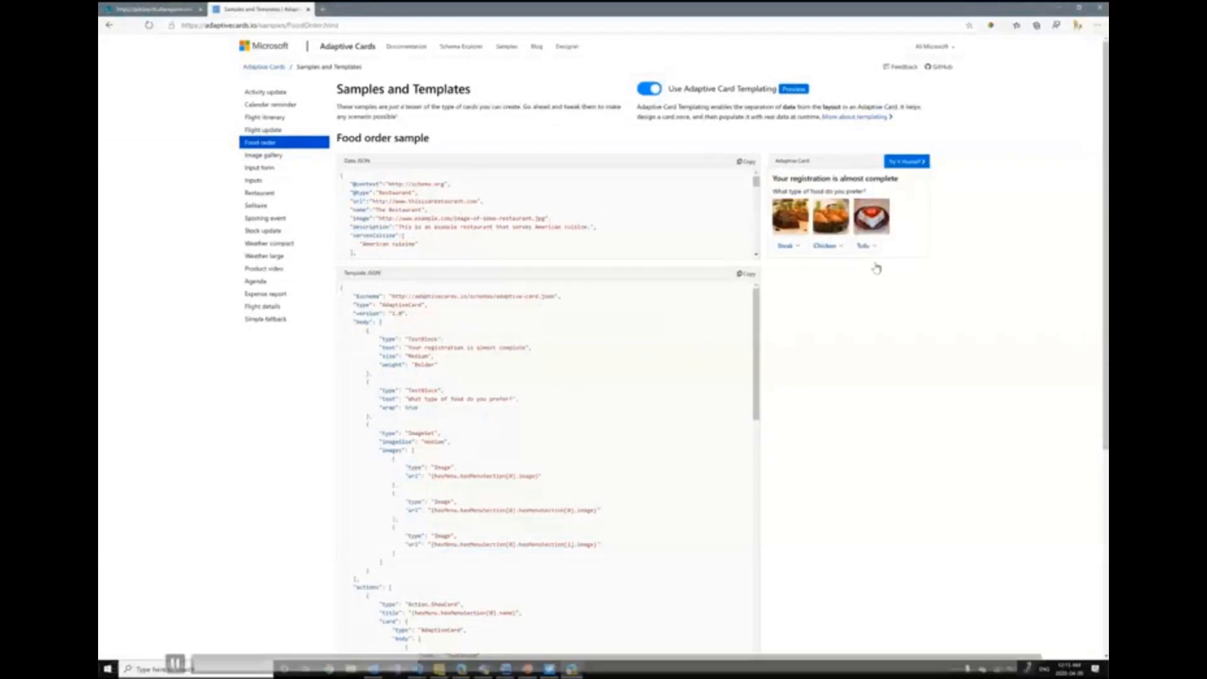
click(264, 155)
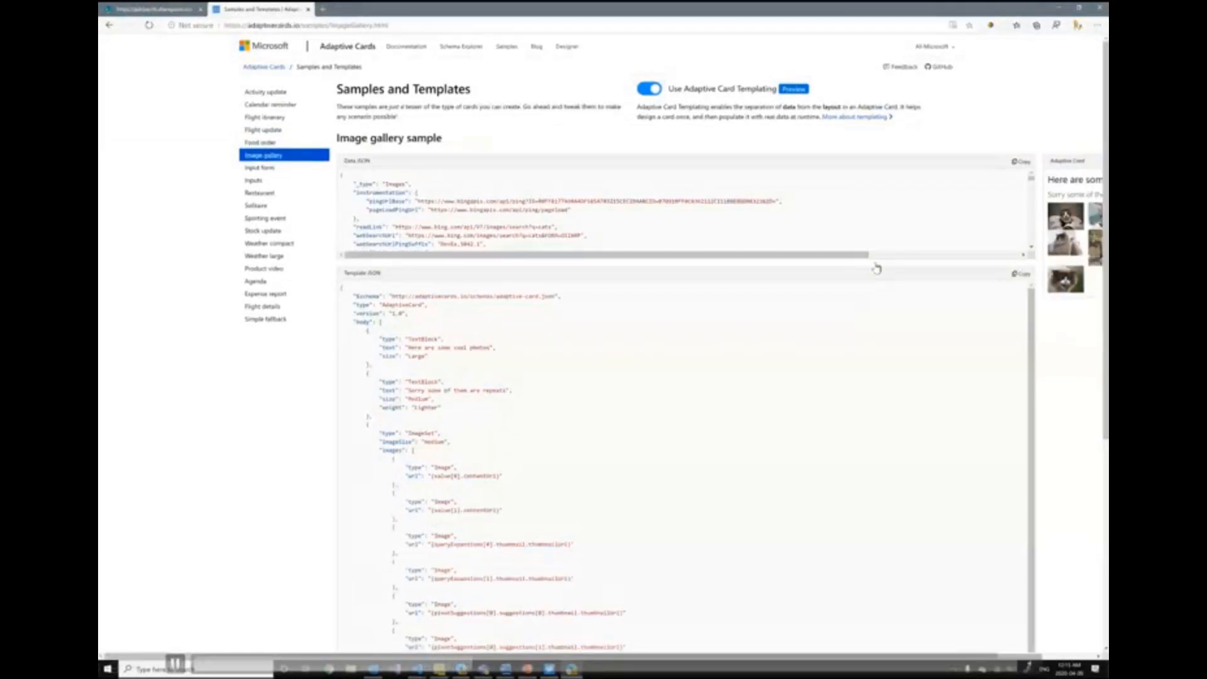
click(260, 167)
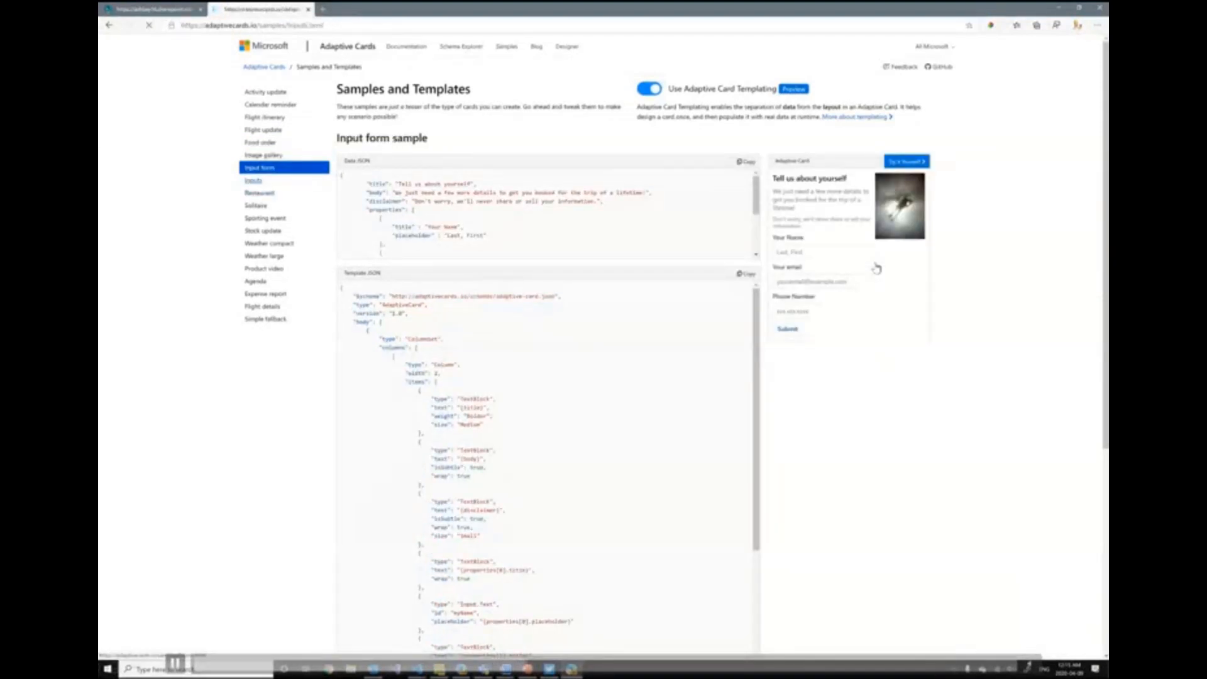
click(253, 181)
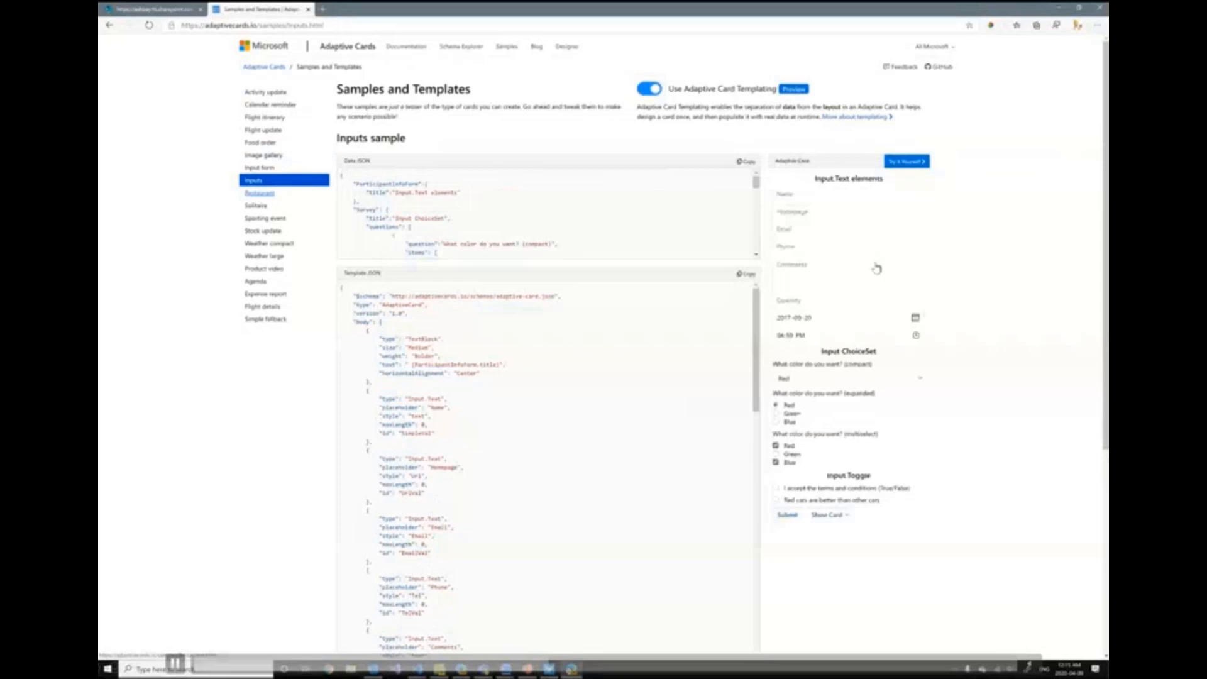
click(260, 193)
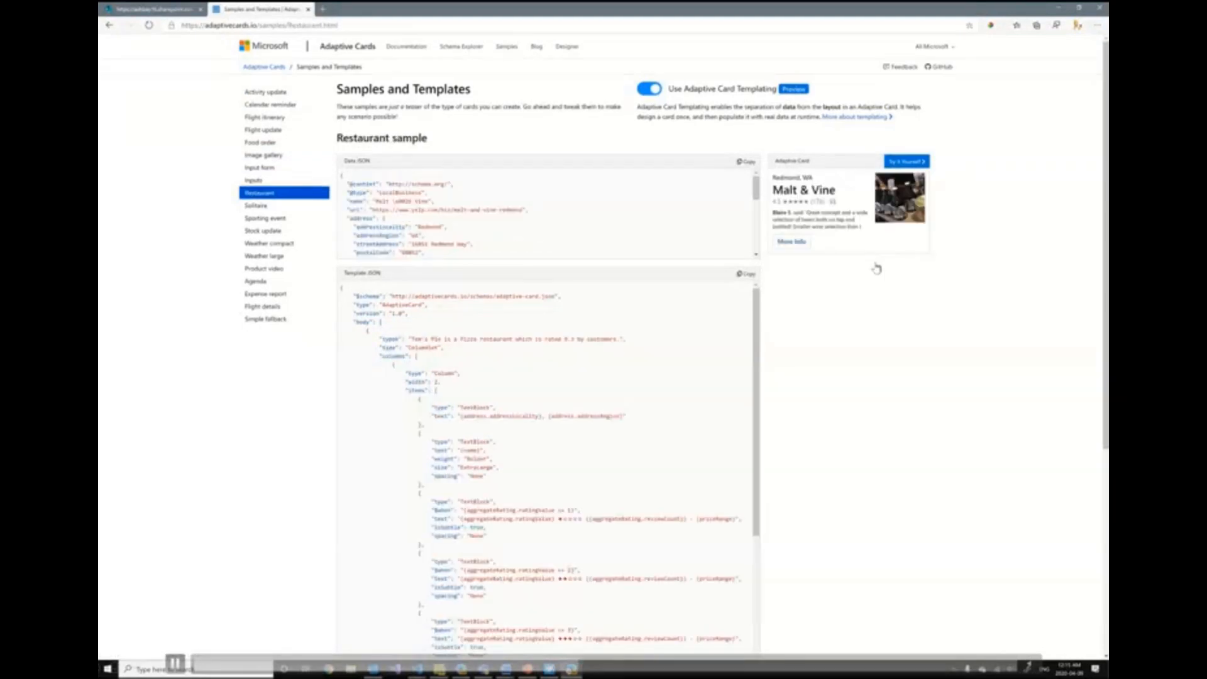
click(256, 205)
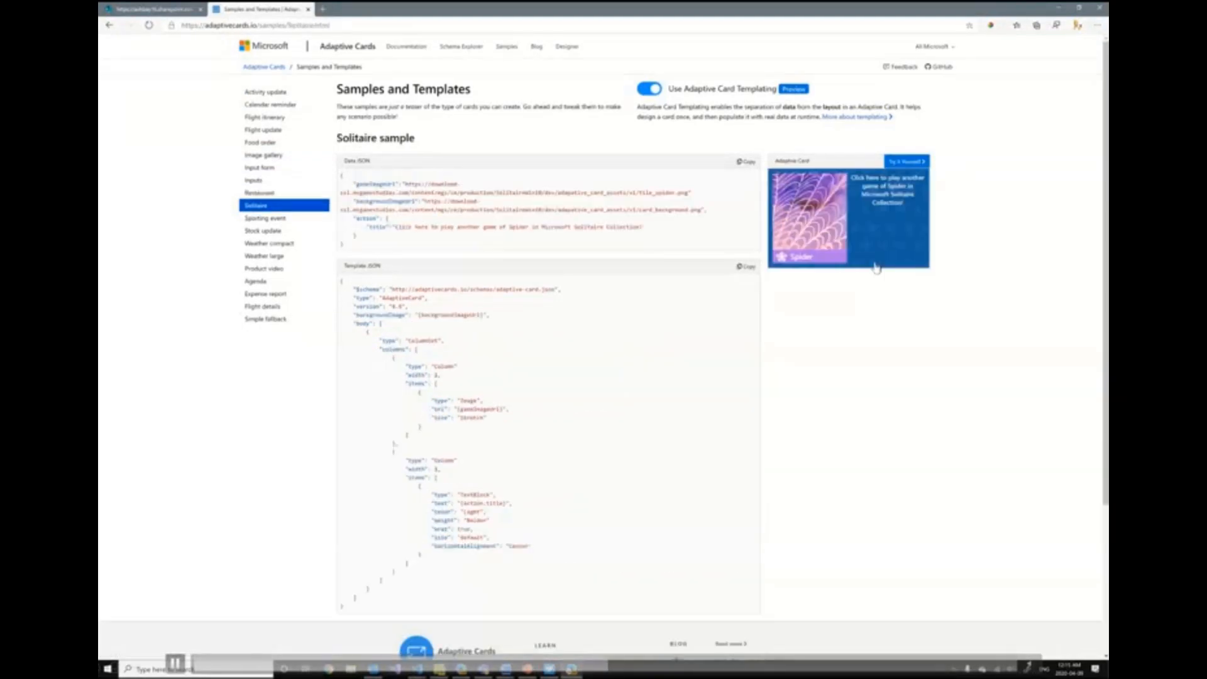
click(265, 218)
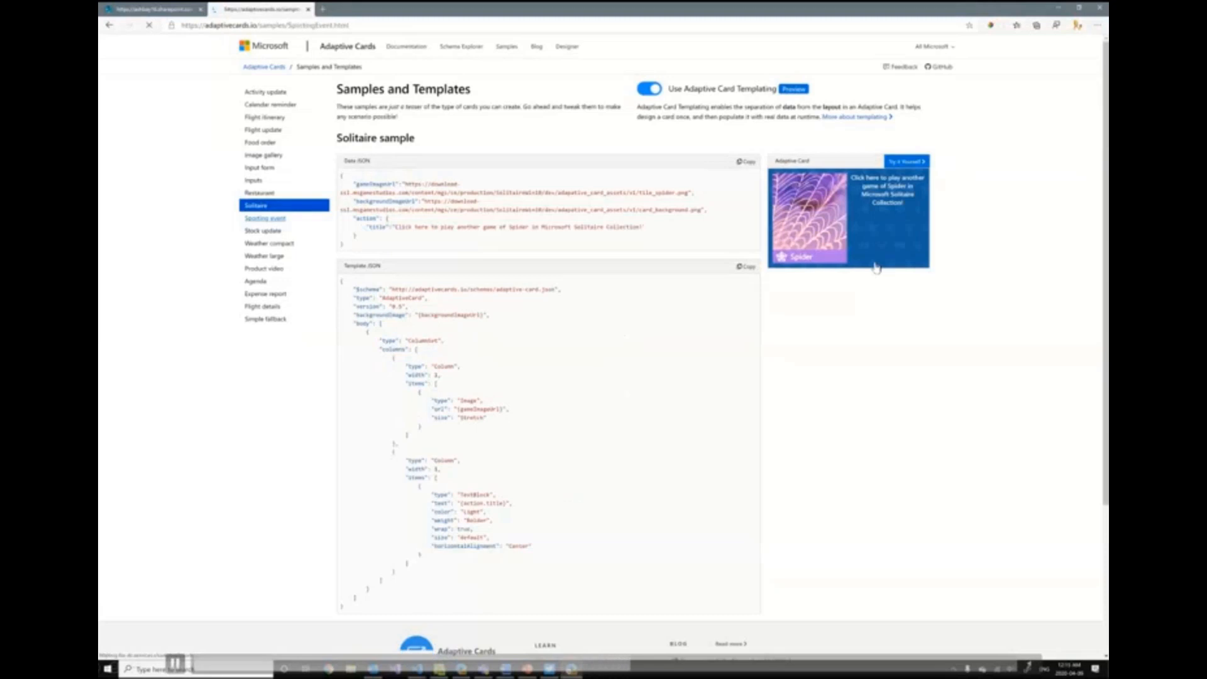
click(264, 230)
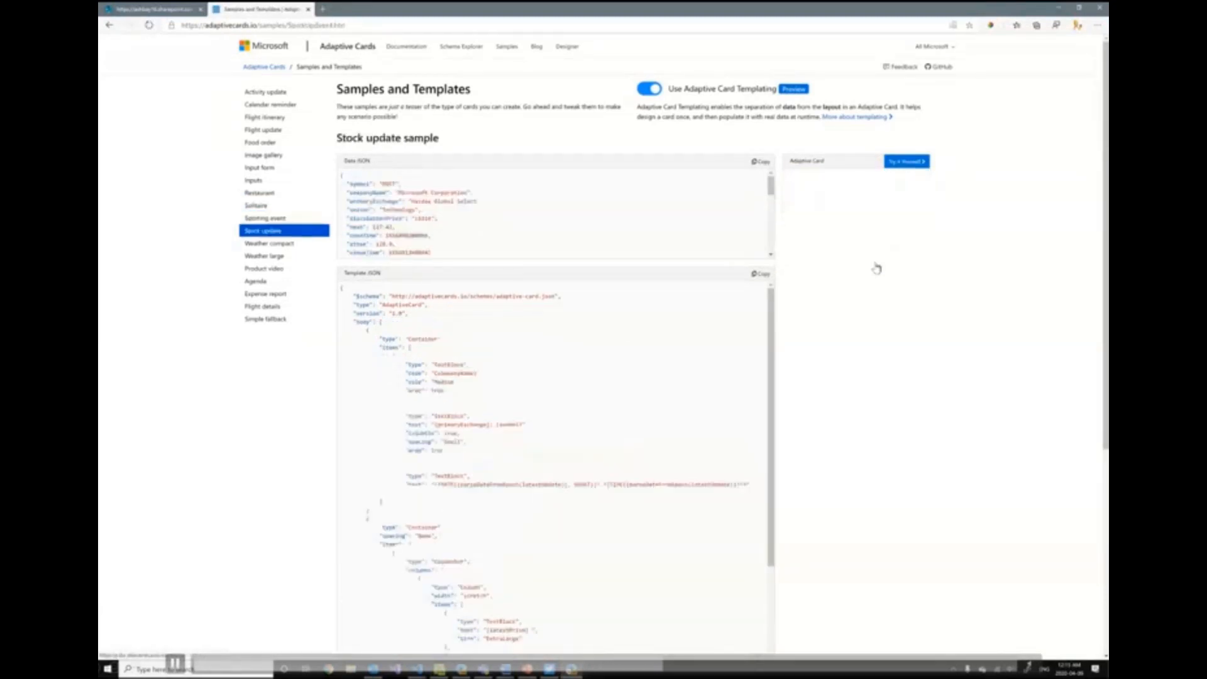
click(269, 244)
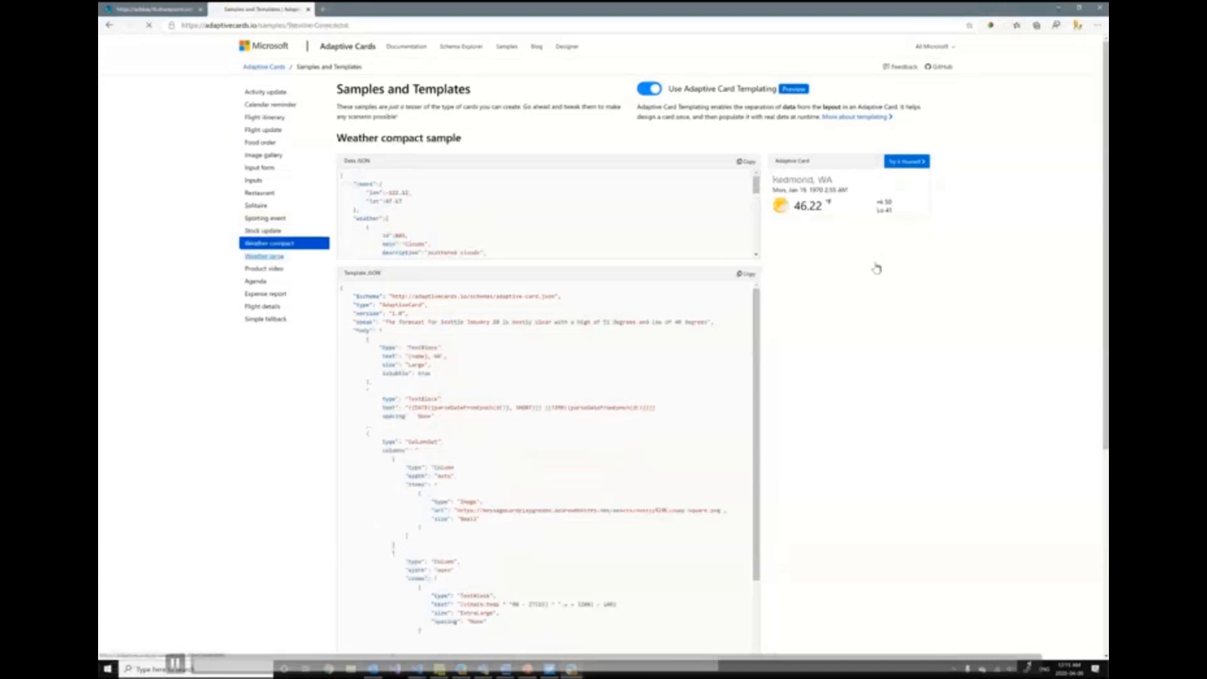
click(264, 256)
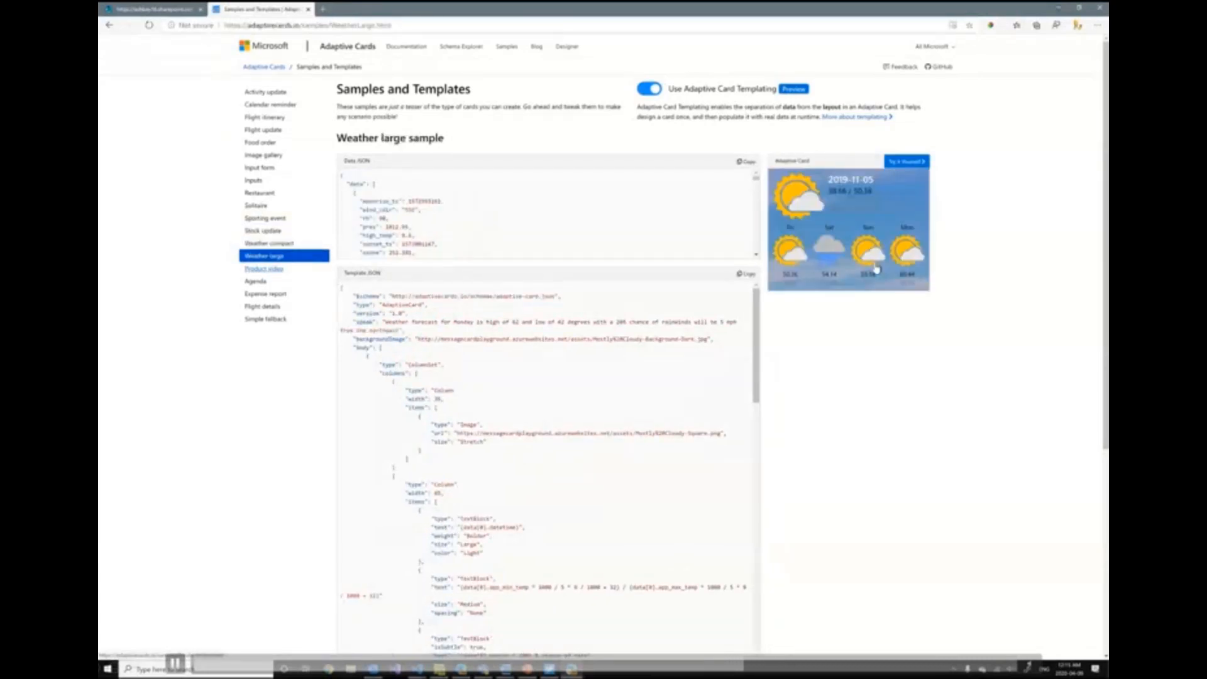
click(264, 268)
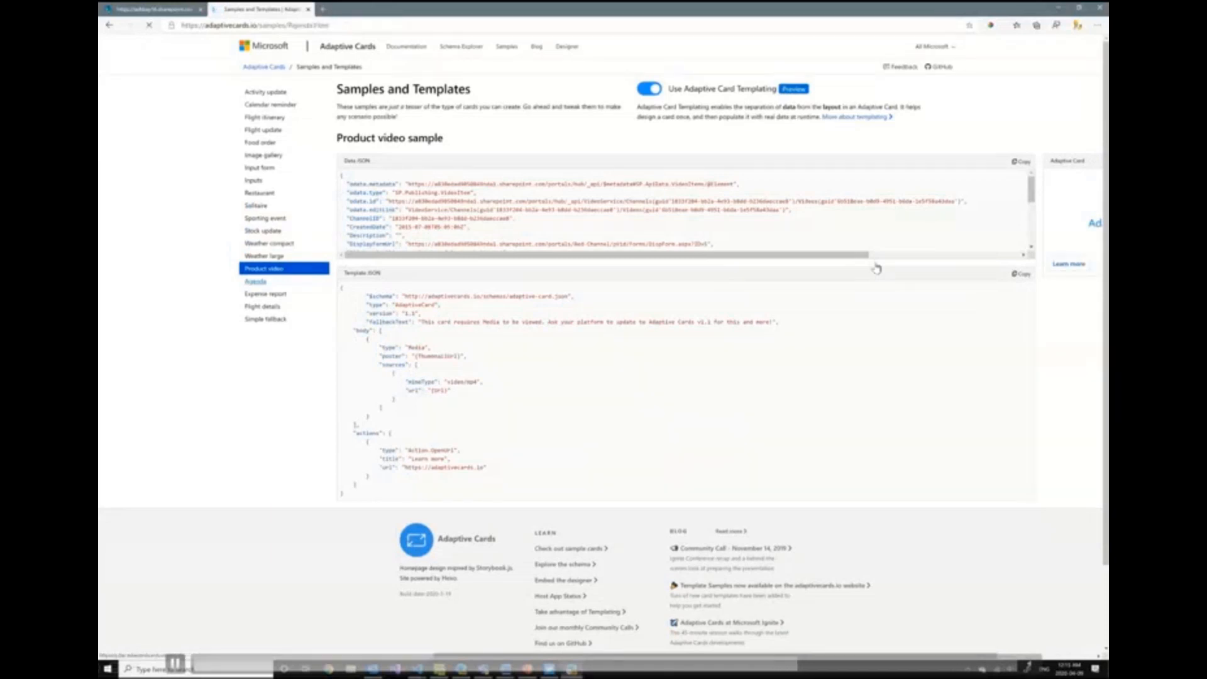
click(256, 281)
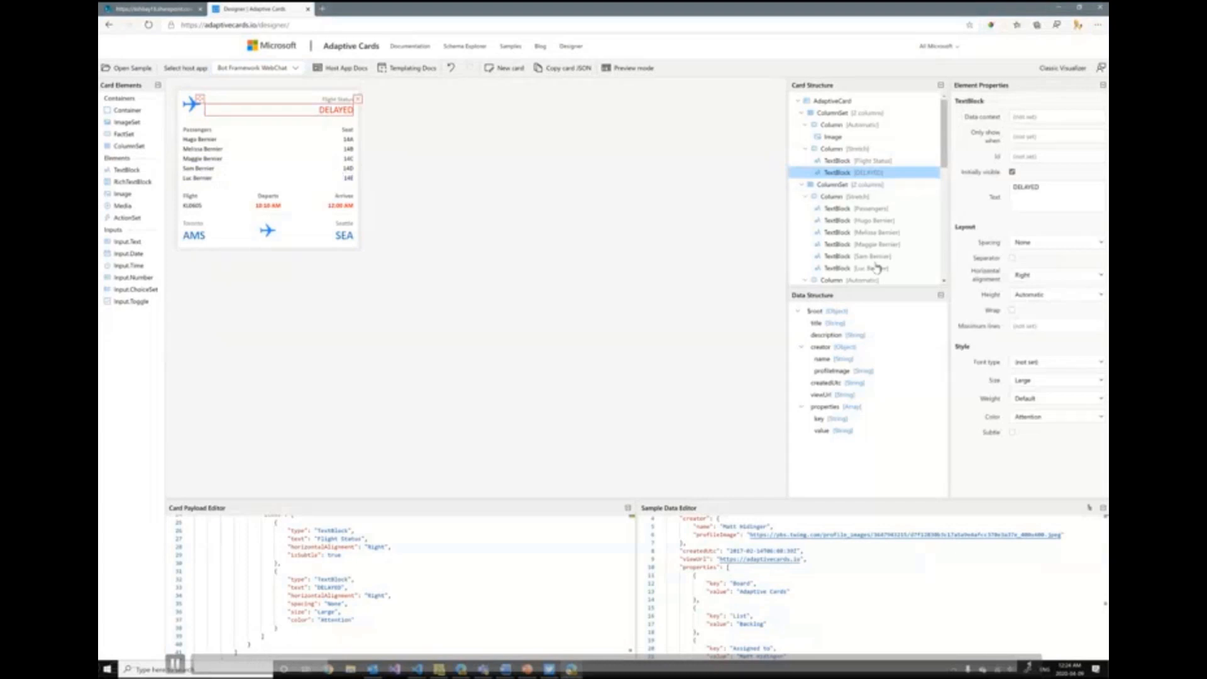
Edit the flight status TextBlock so it reads 'DELAYED FOREVER'
click(1057, 197)
text( FOREVER)
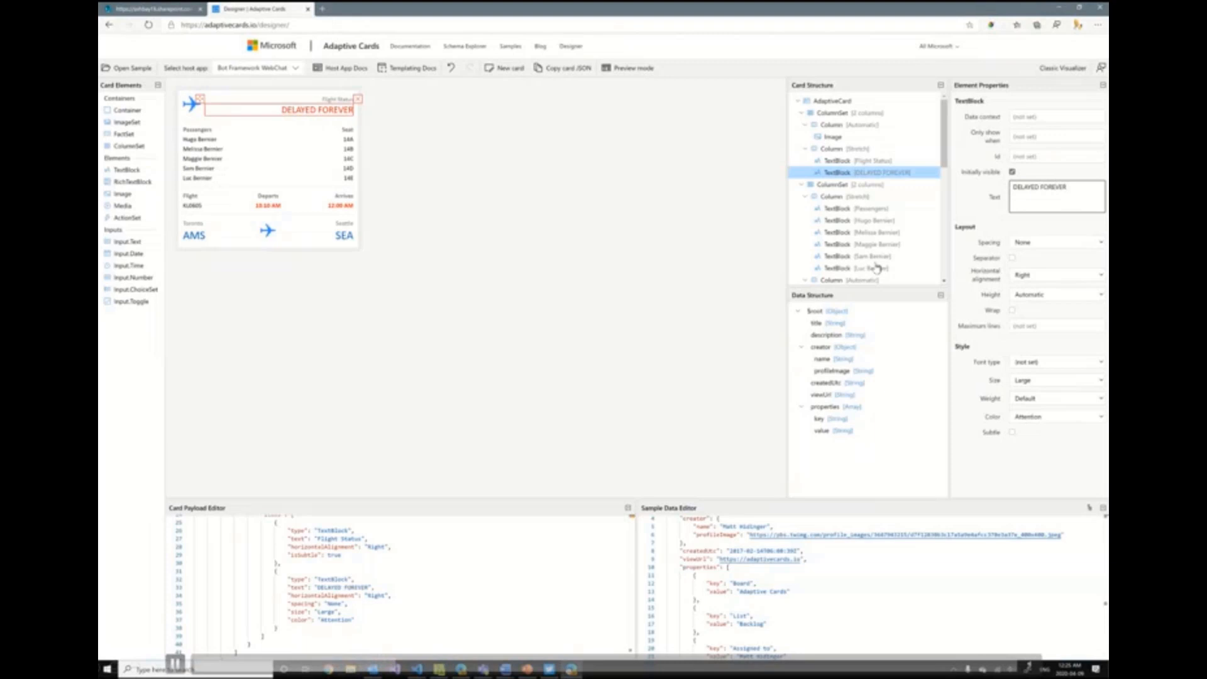
click(1059, 197)
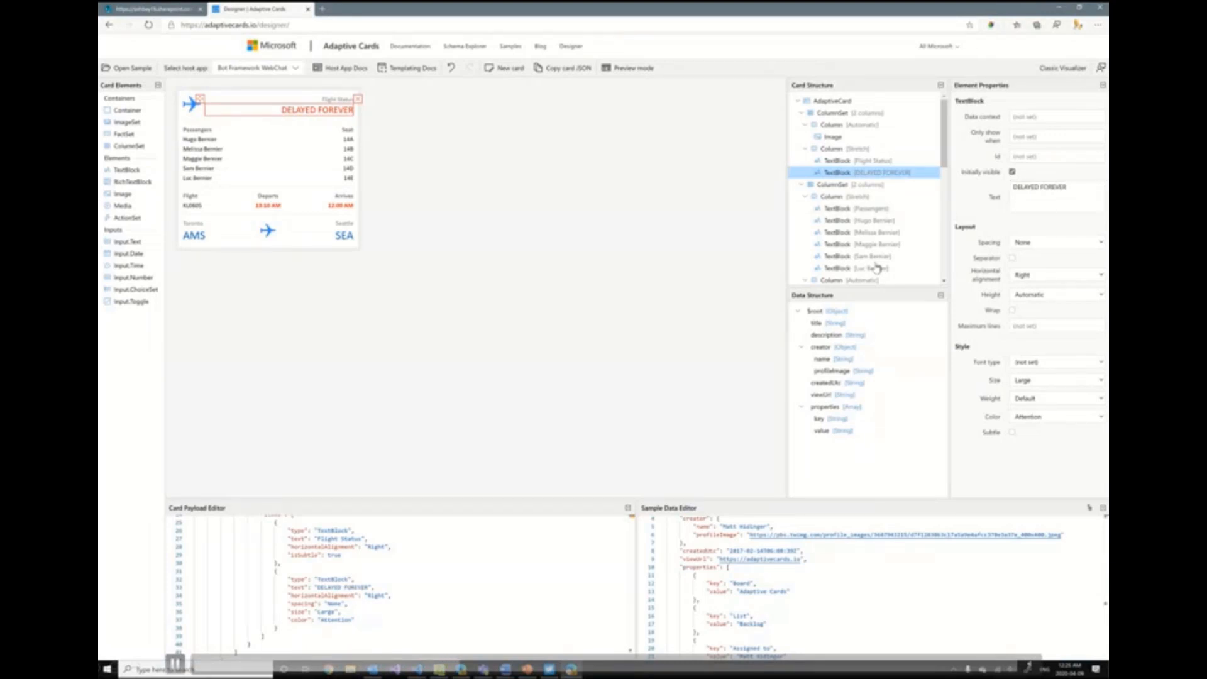
Set the host app to Microsoft Teams - Dark, then reopen the host app choices
click(258, 68)
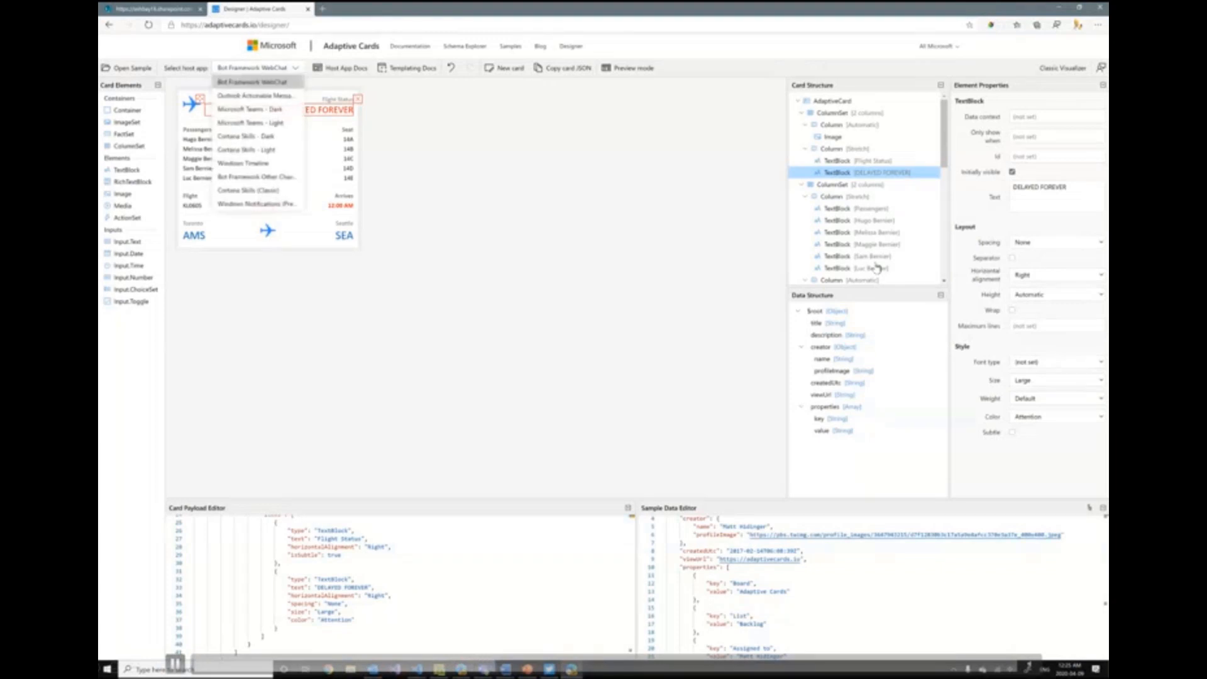
click(254, 96)
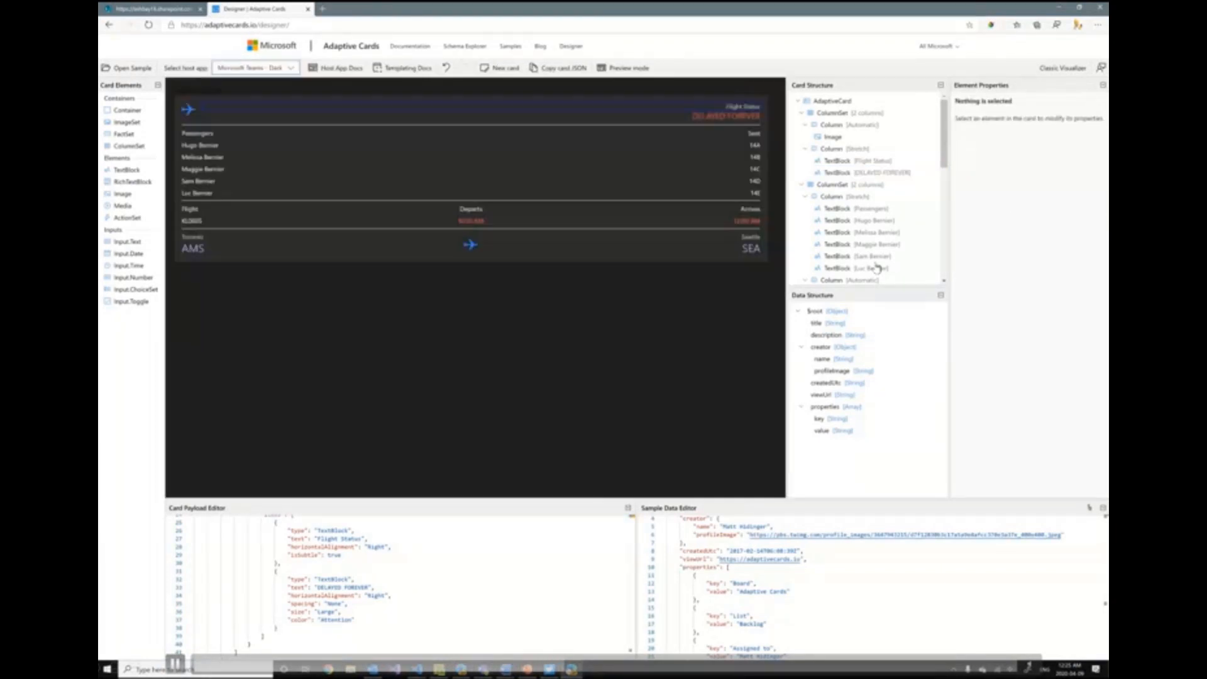
click(255, 68)
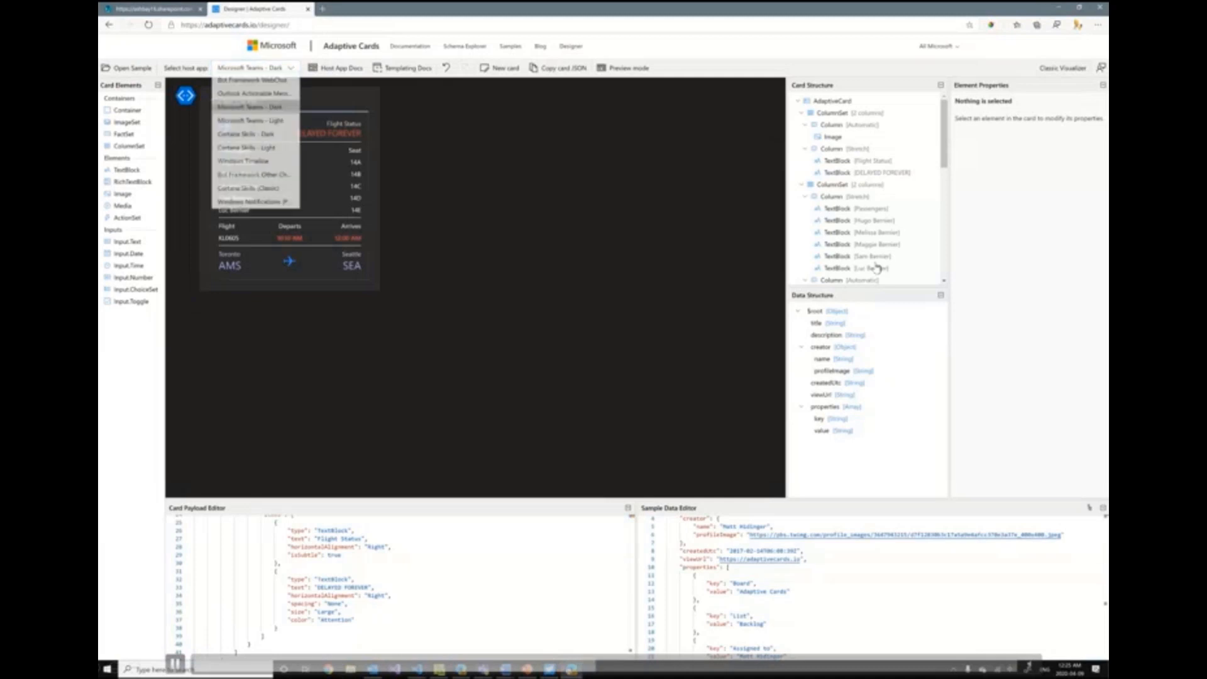
click(250, 120)
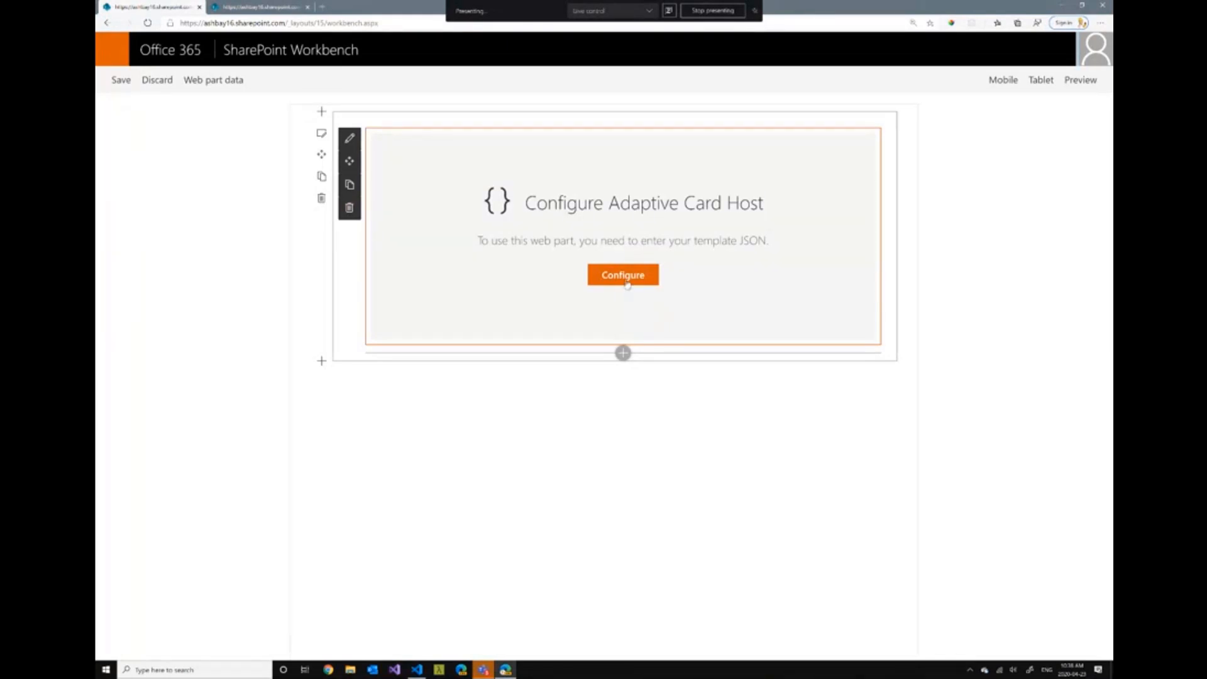
Paste the card JSON into the Adaptive Card Host's Template JSON editor and save it
click(622, 275)
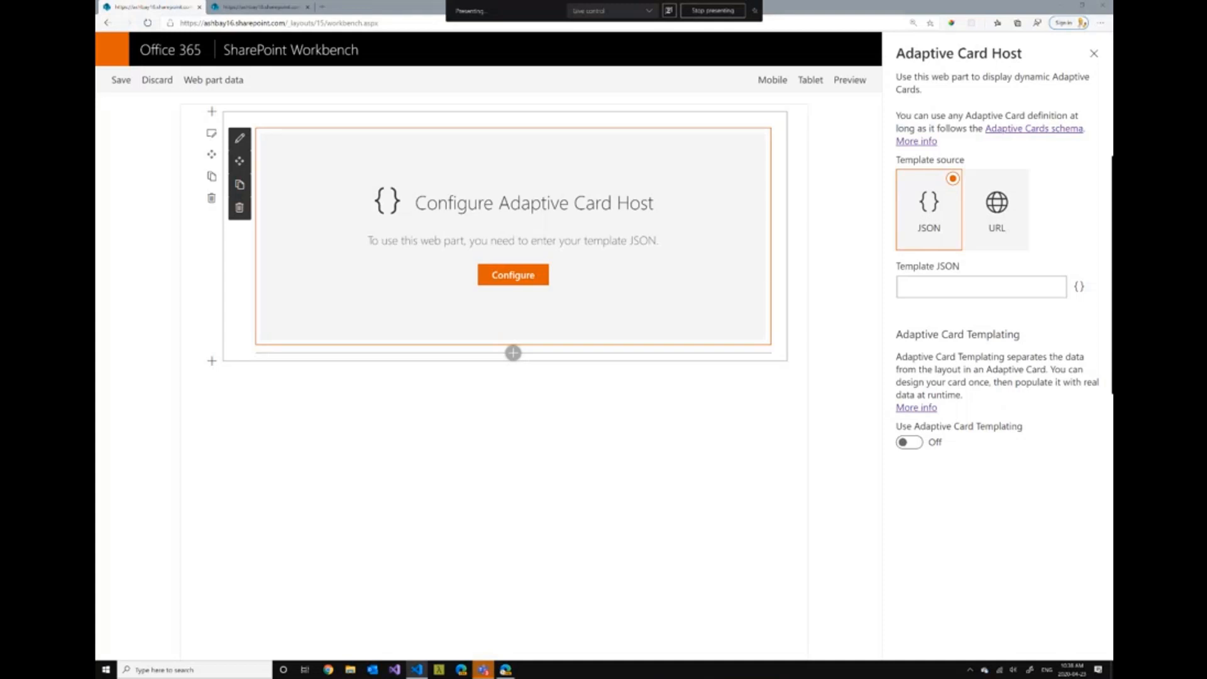
mouse_move(917, 223)
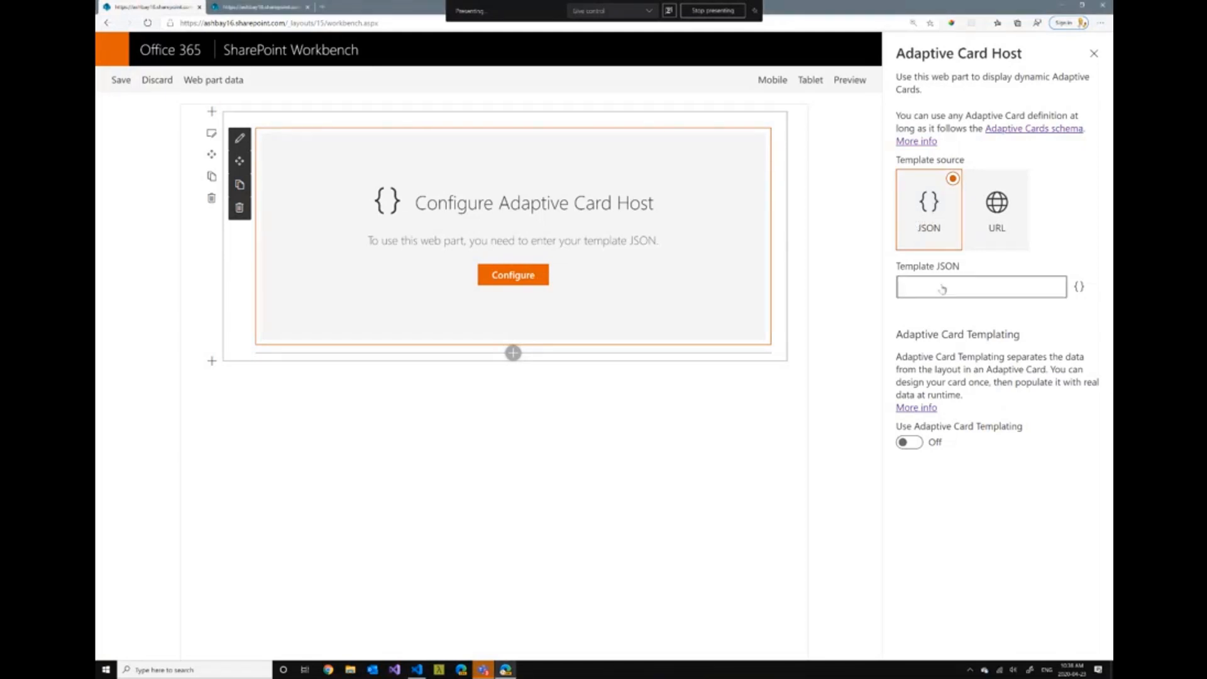
click(981, 287)
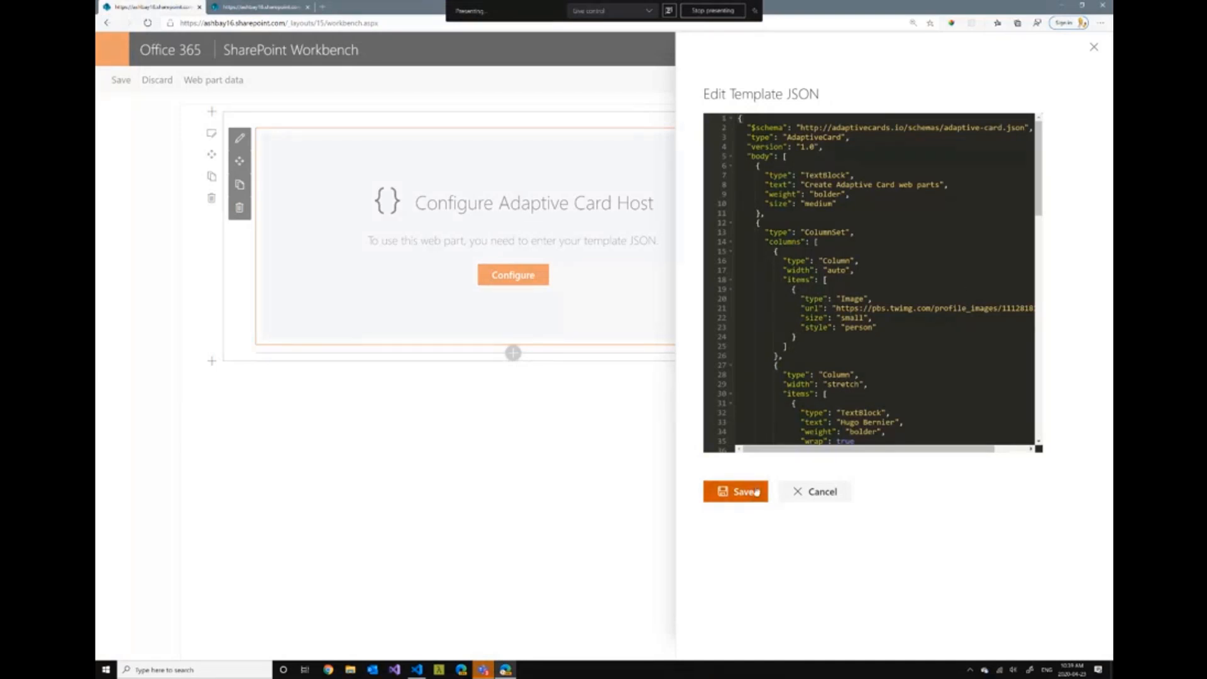
click(735, 491)
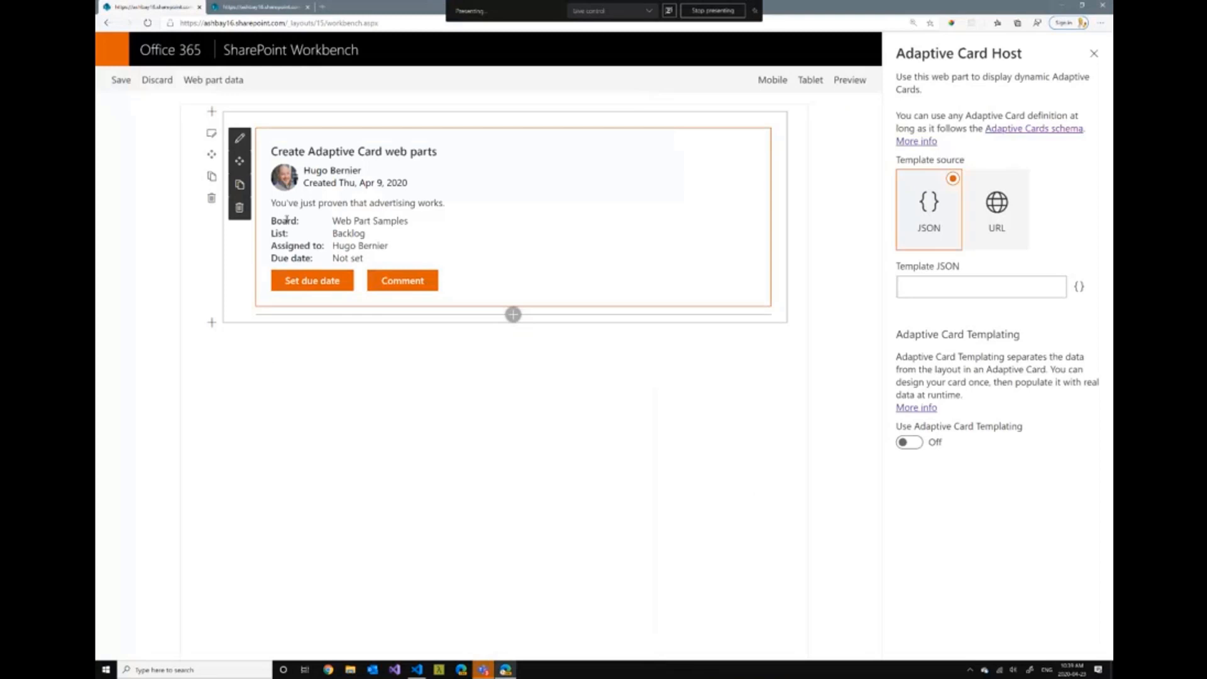
mouse_move(467, 174)
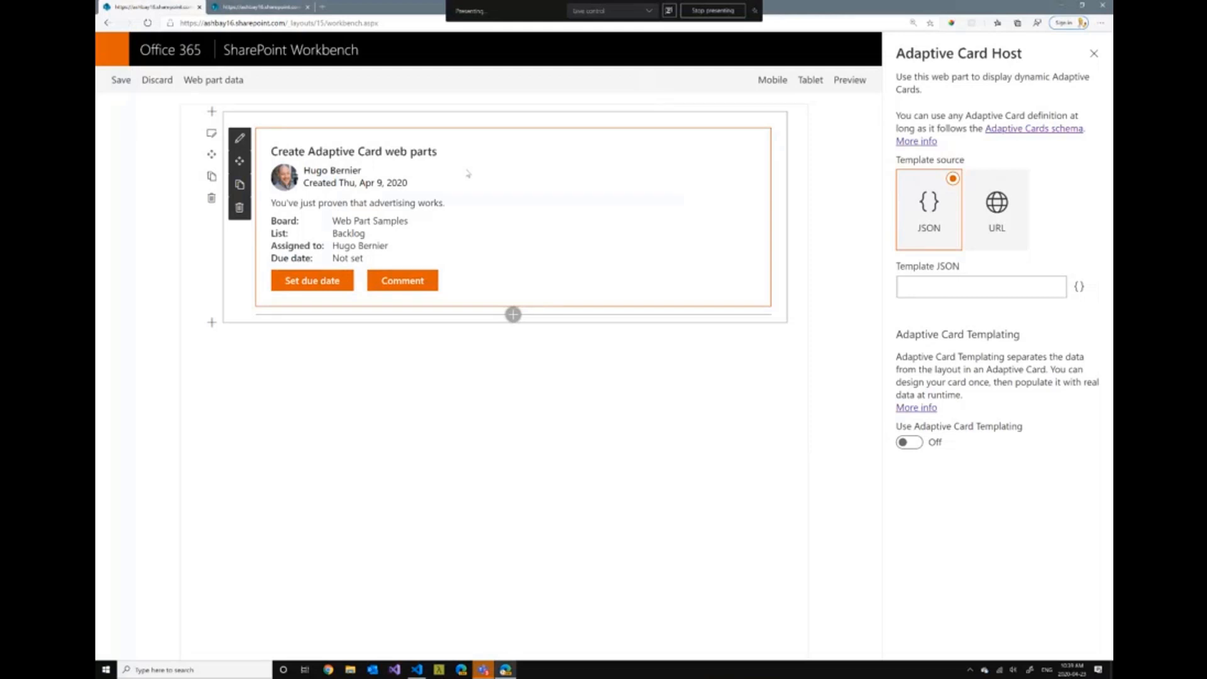
mouse_move(499, 153)
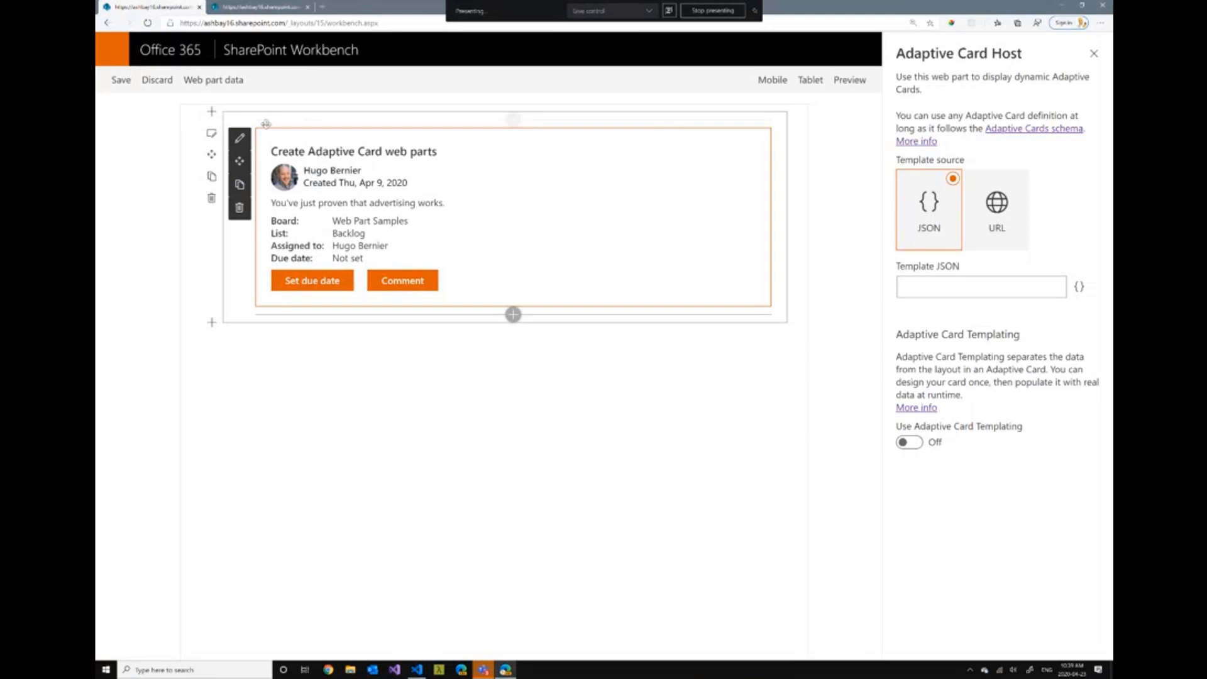
Open the Edit section settings for the section holding the card
click(212, 133)
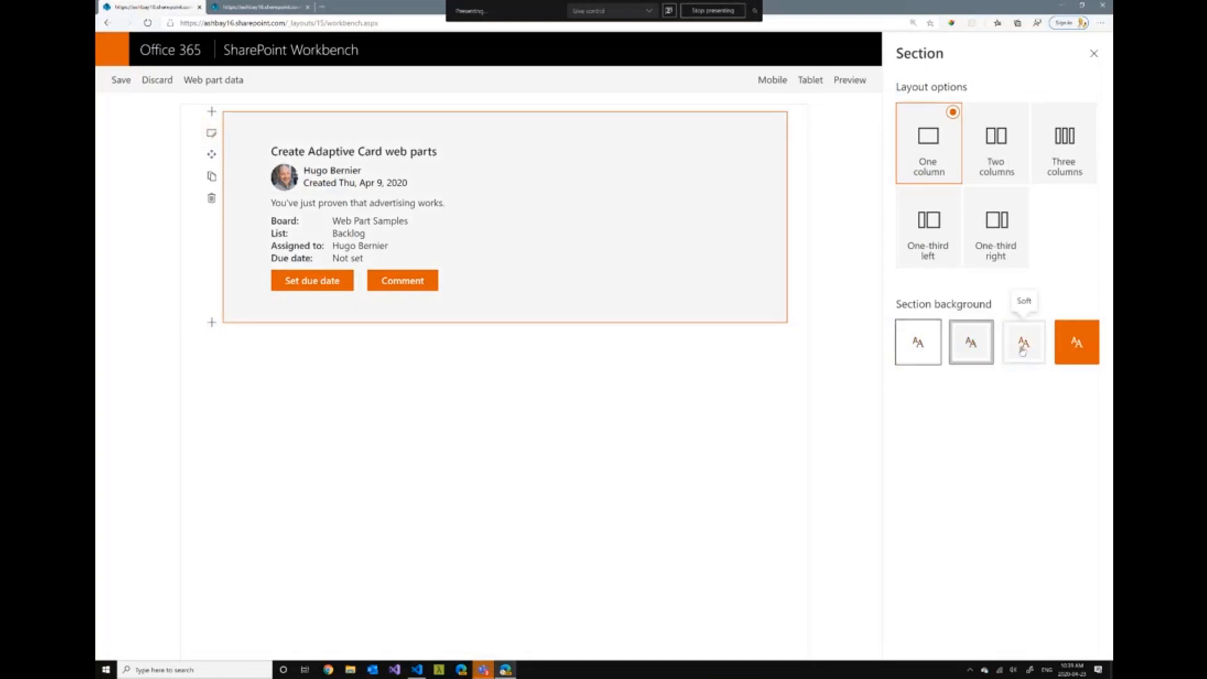
Try Soft and Strong section backgrounds, then reset the background to None
click(1023, 342)
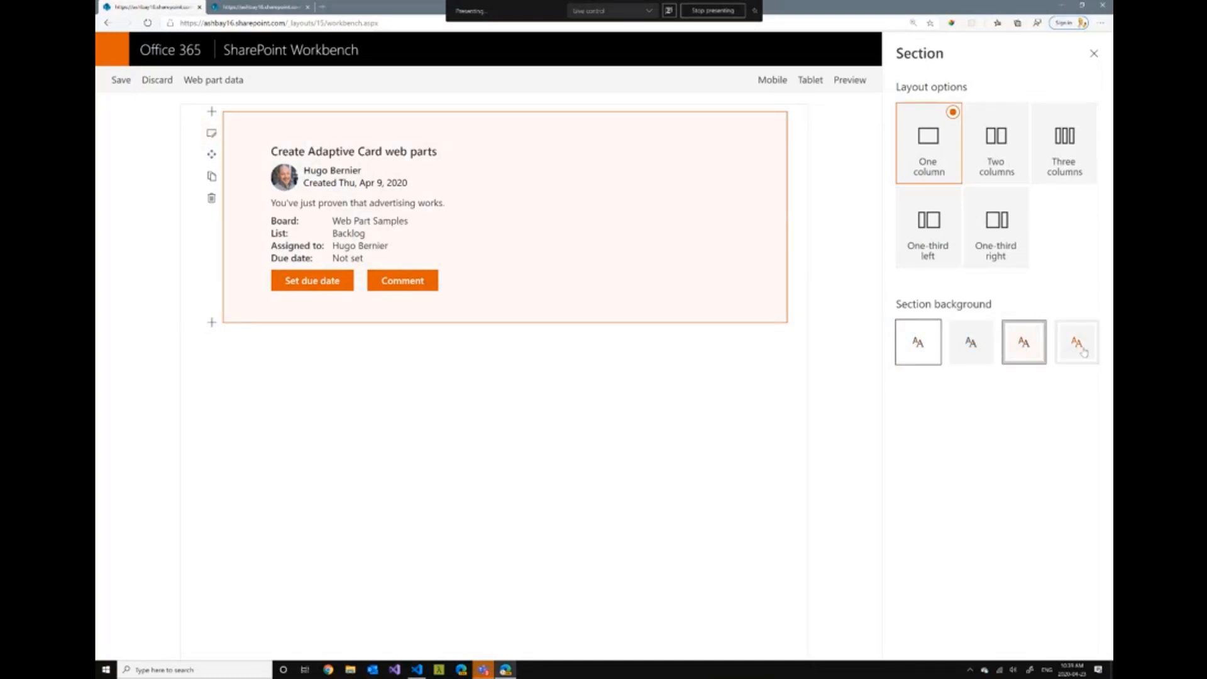
click(1076, 343)
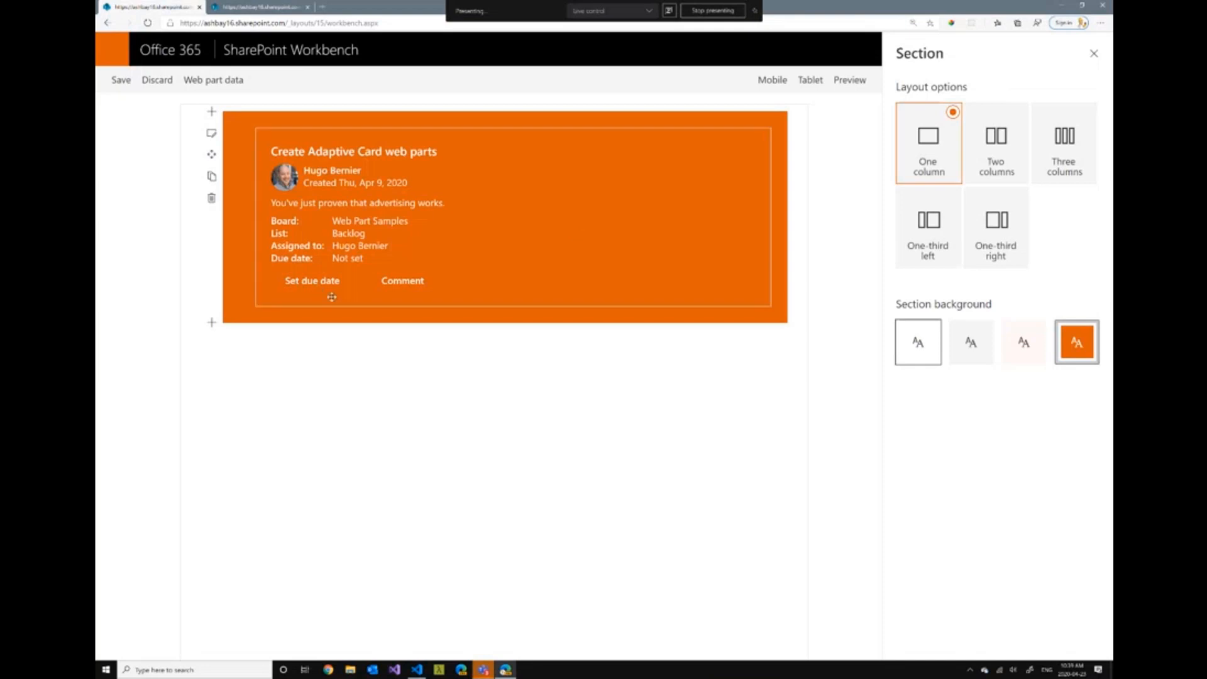
mouse_move(1010, 383)
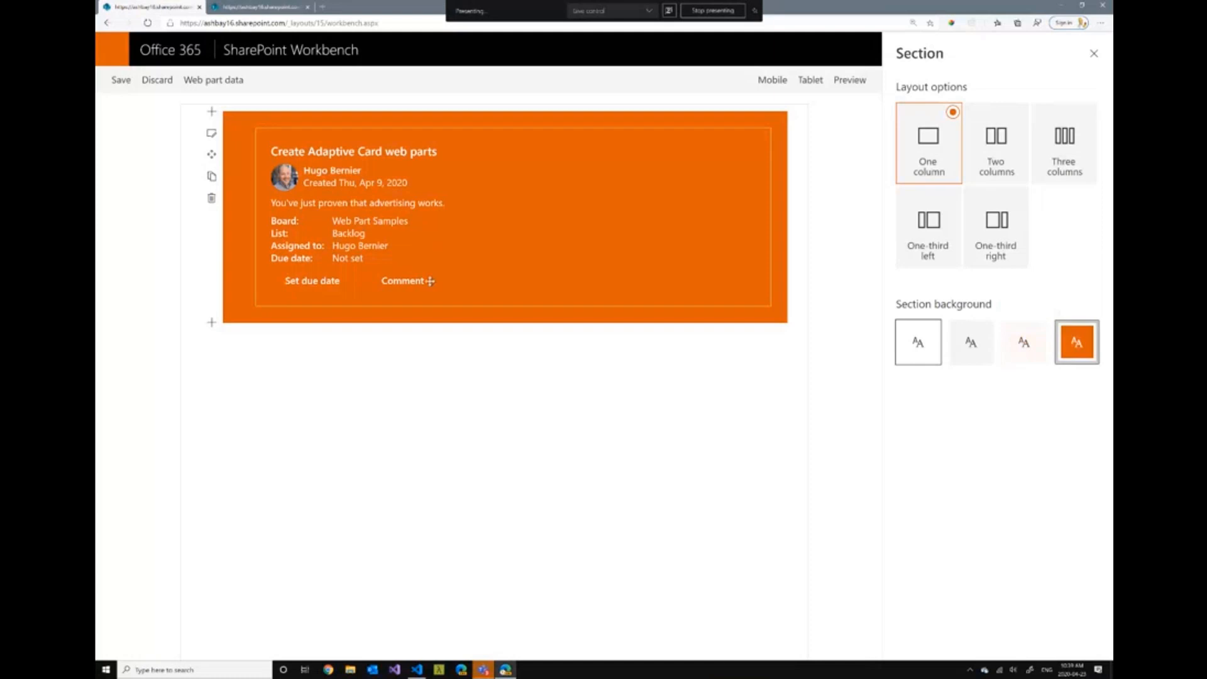
mouse_move(329, 280)
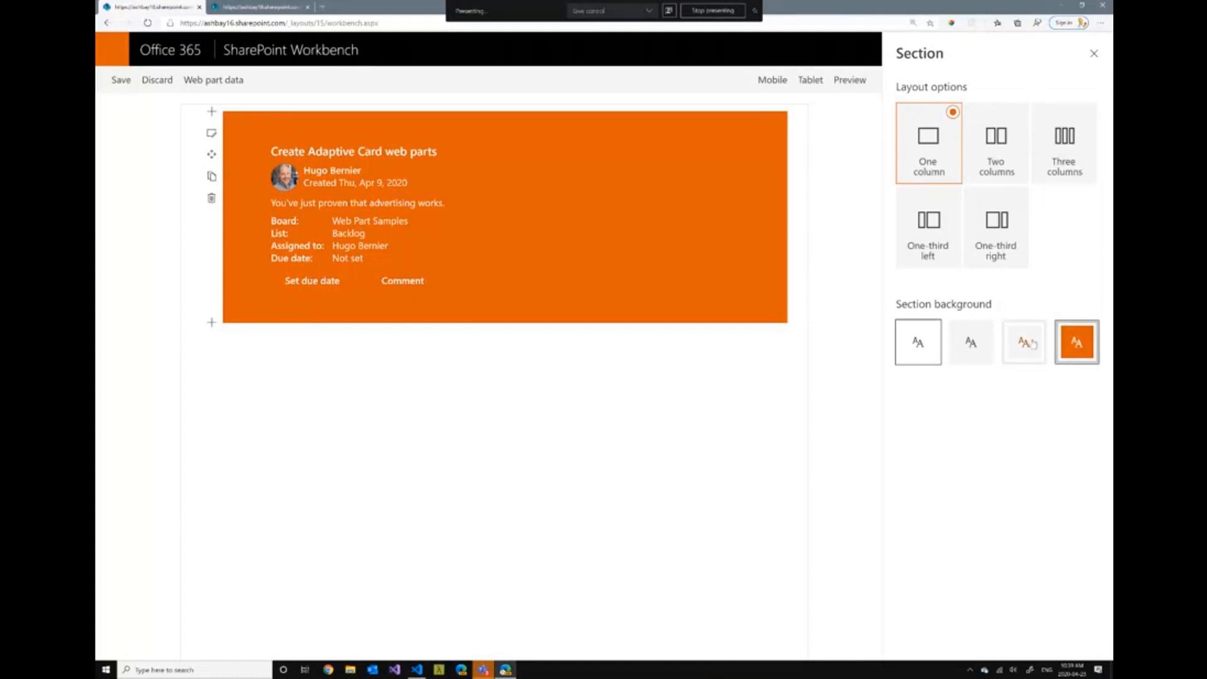
mouse_move(1025, 343)
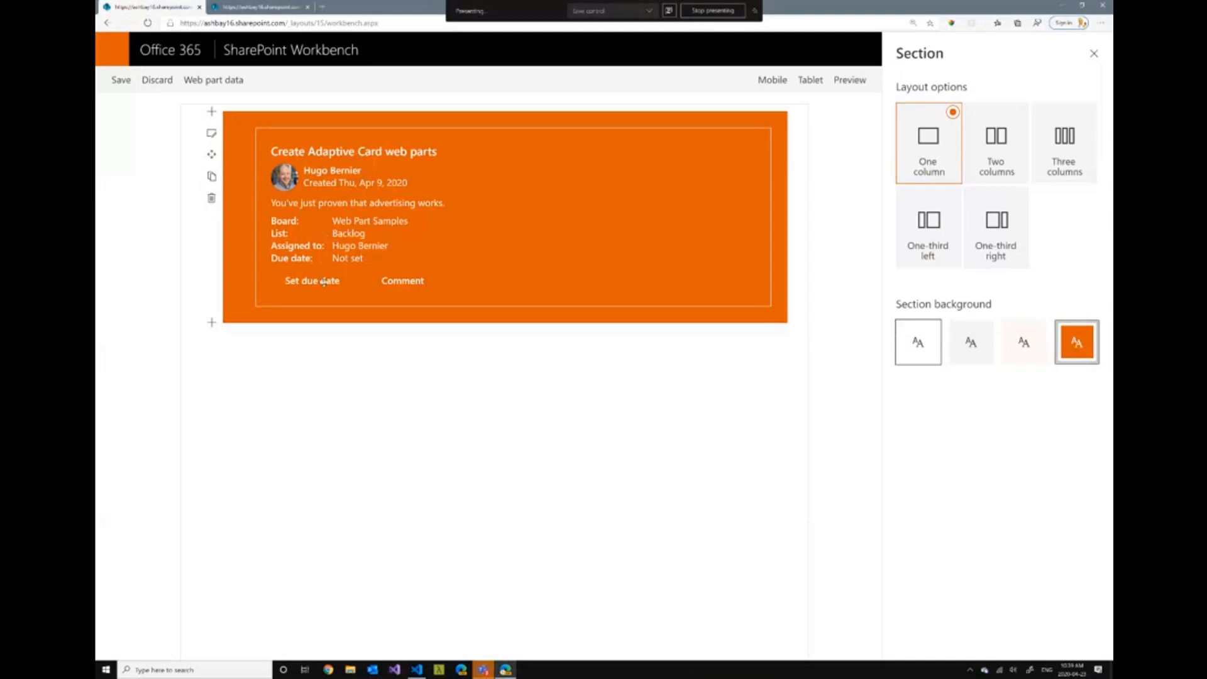
click(918, 342)
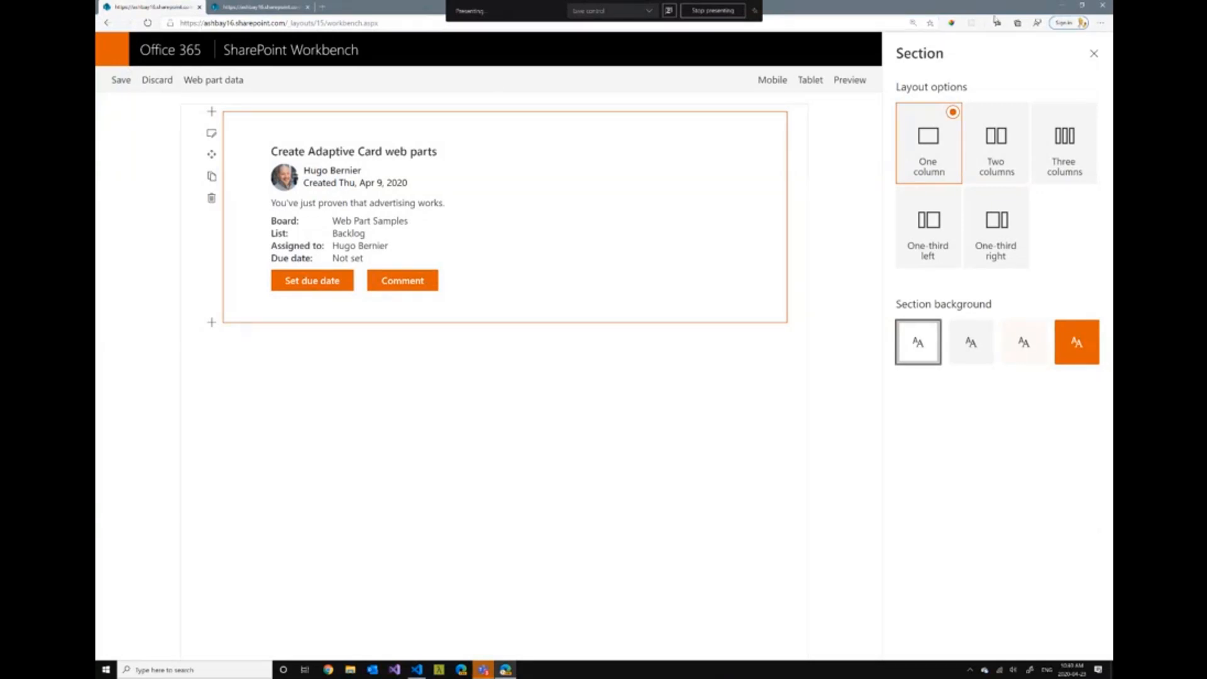
Close the Section settings pane
click(1094, 54)
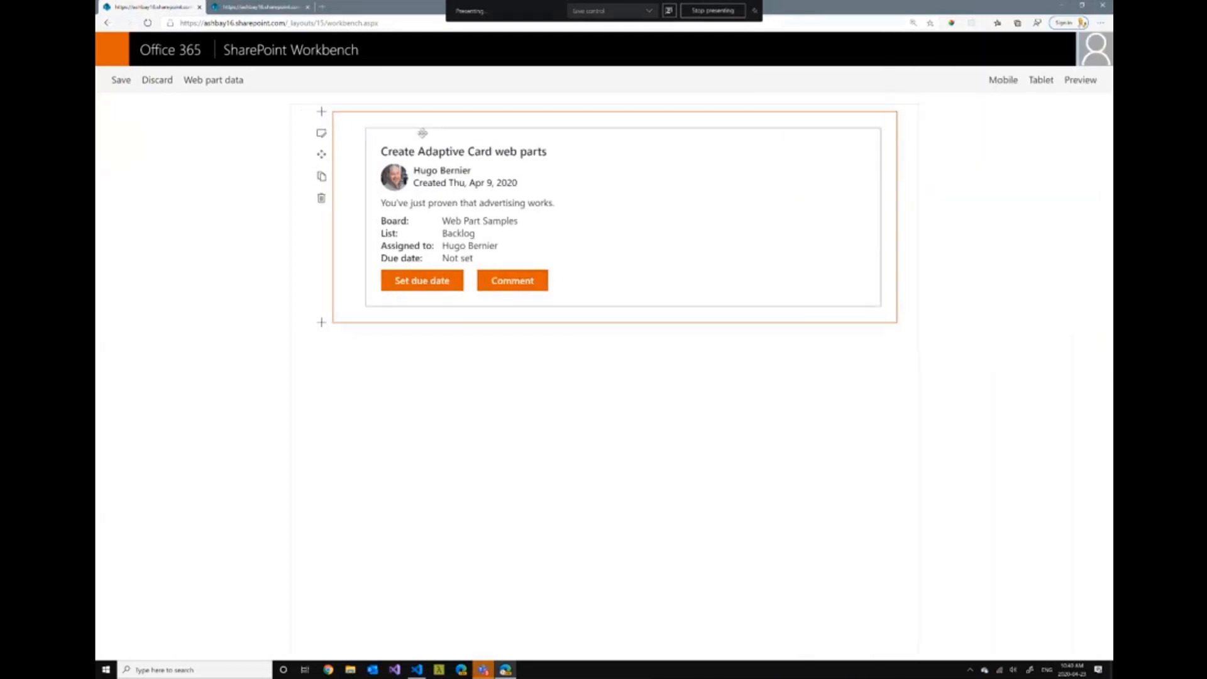
mouse_move(572, 183)
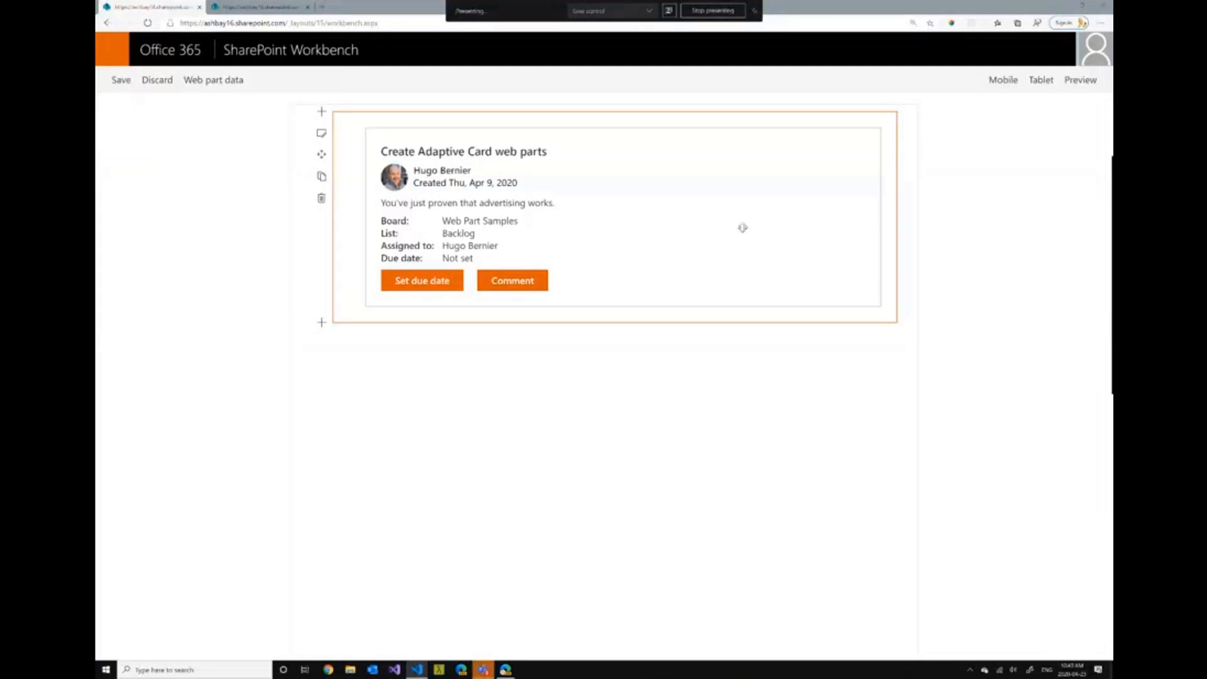
mouse_move(416, 147)
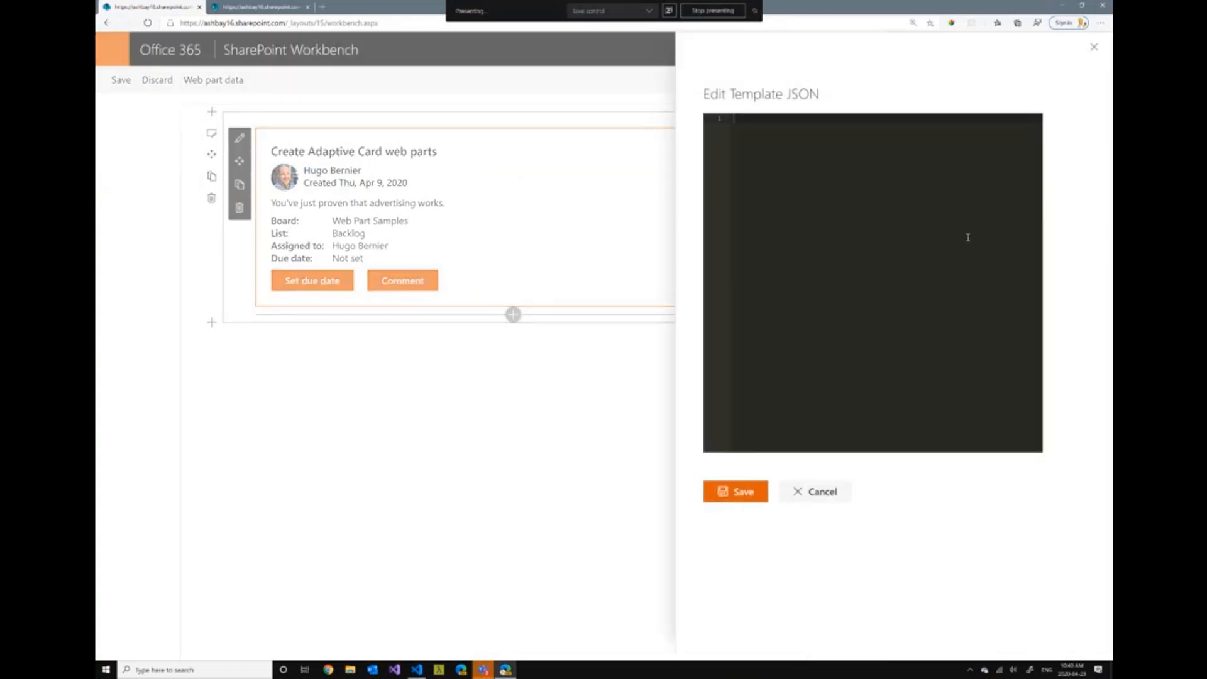
Save the templated card JSON and turn Use Adaptive Card Templating on
click(821, 491)
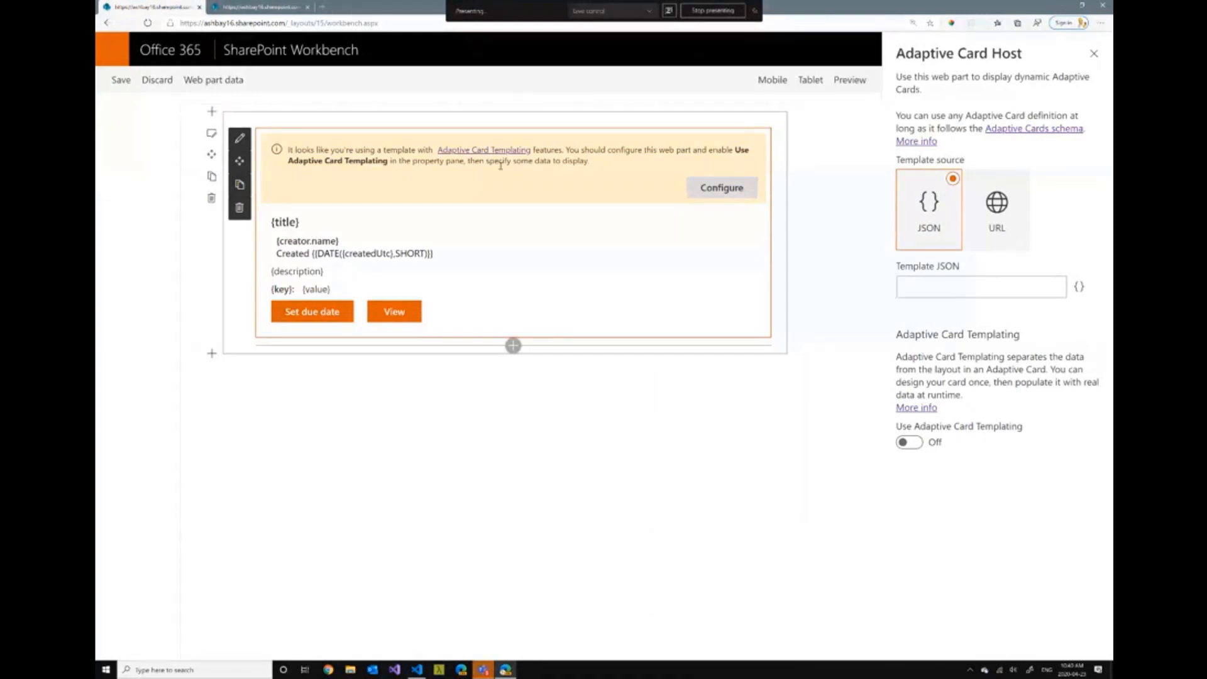
mouse_move(597, 224)
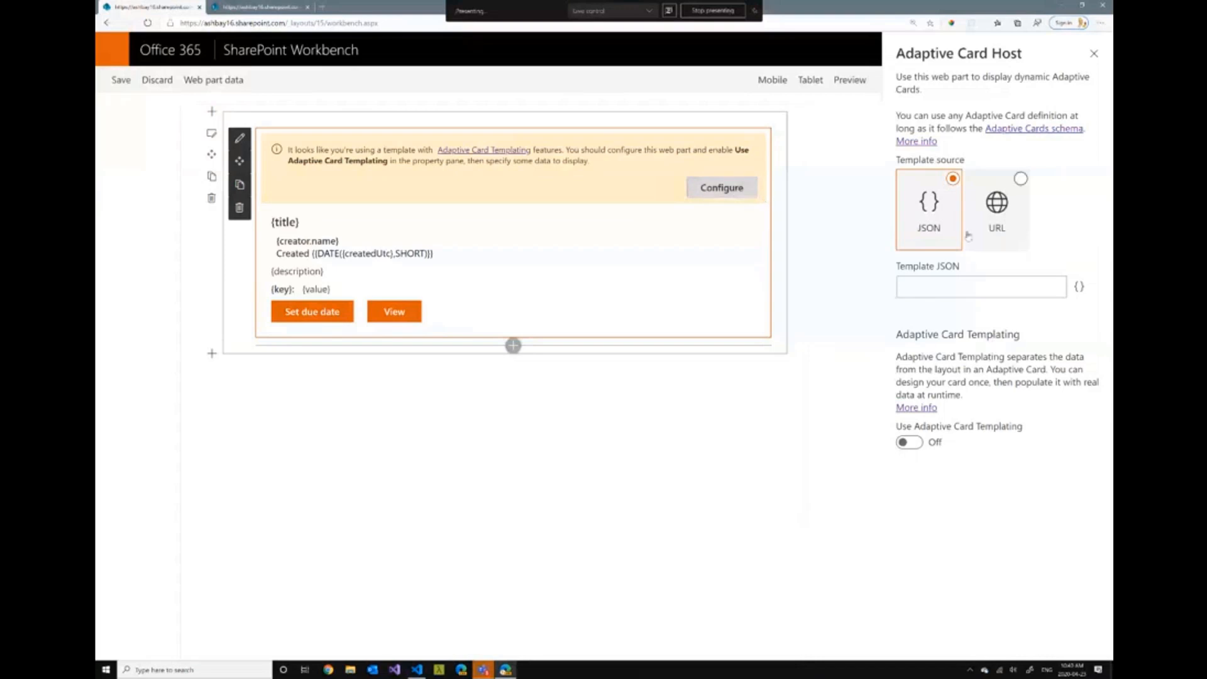
click(909, 442)
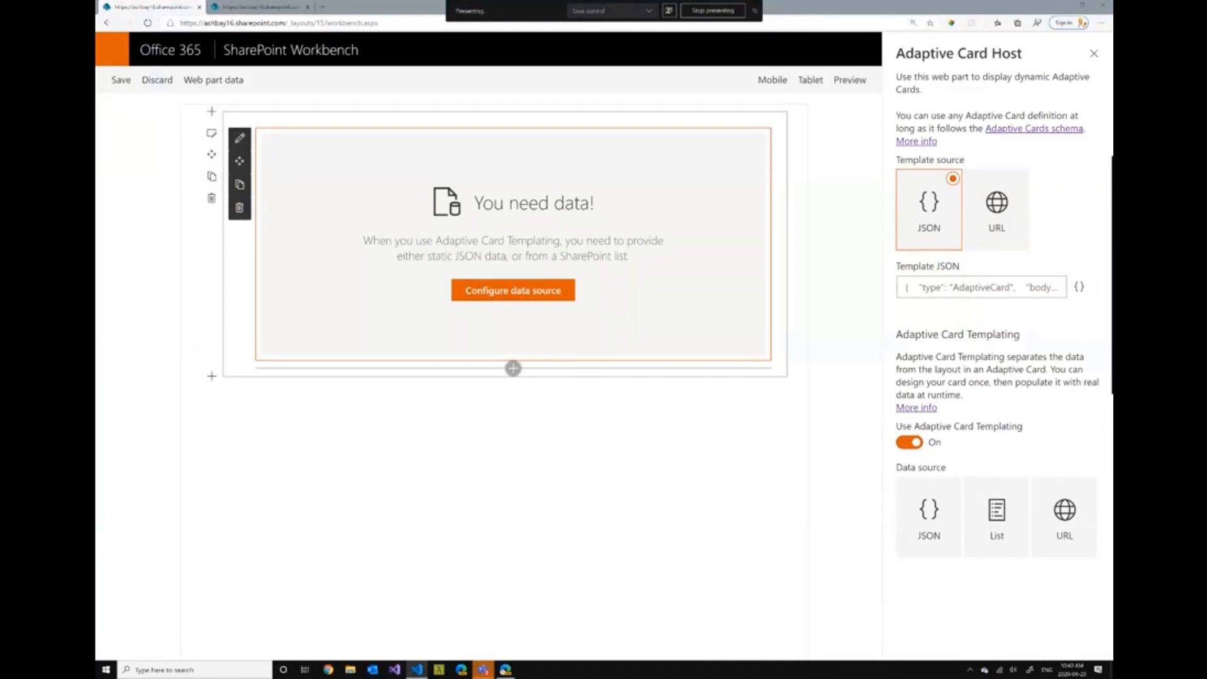
click(929, 516)
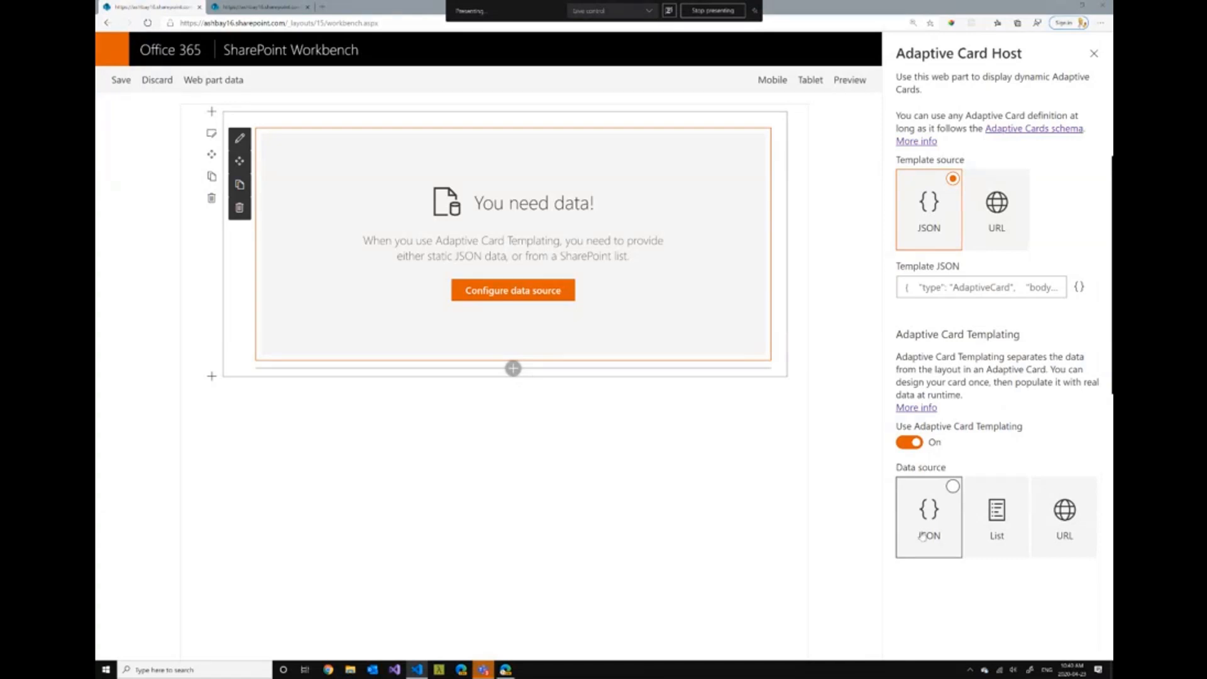
Set the data source to JSON and save sample data showing Publish Adaptive Card Schema
click(929, 517)
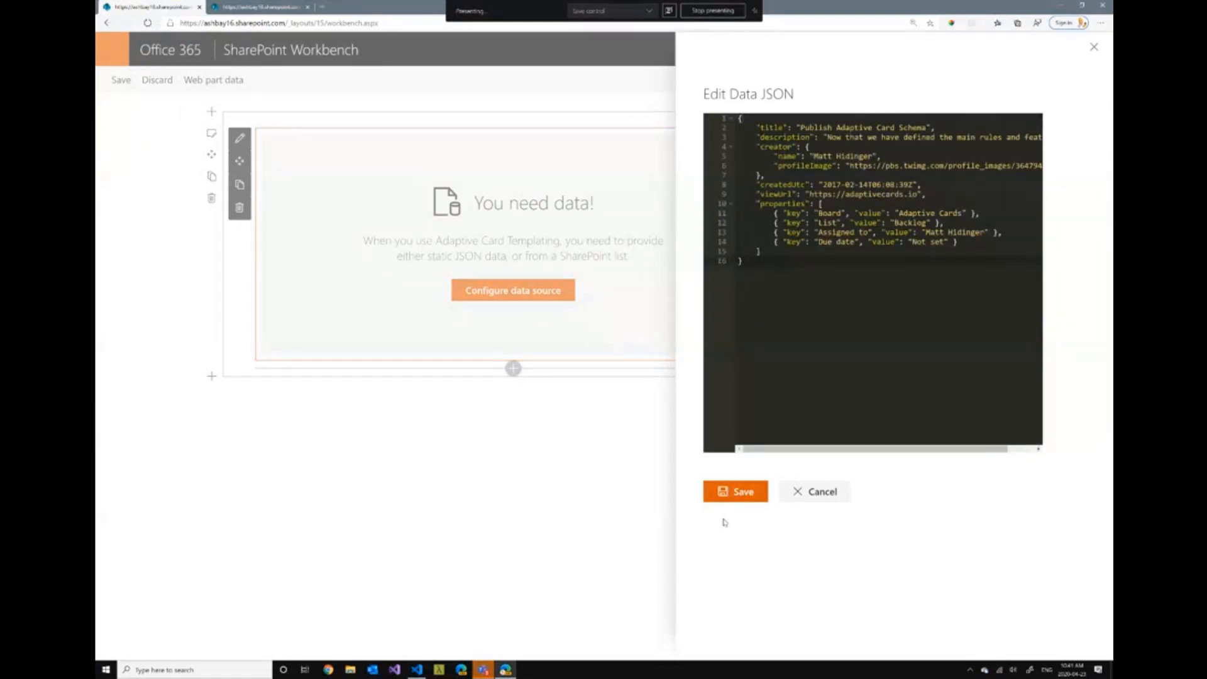
click(734, 492)
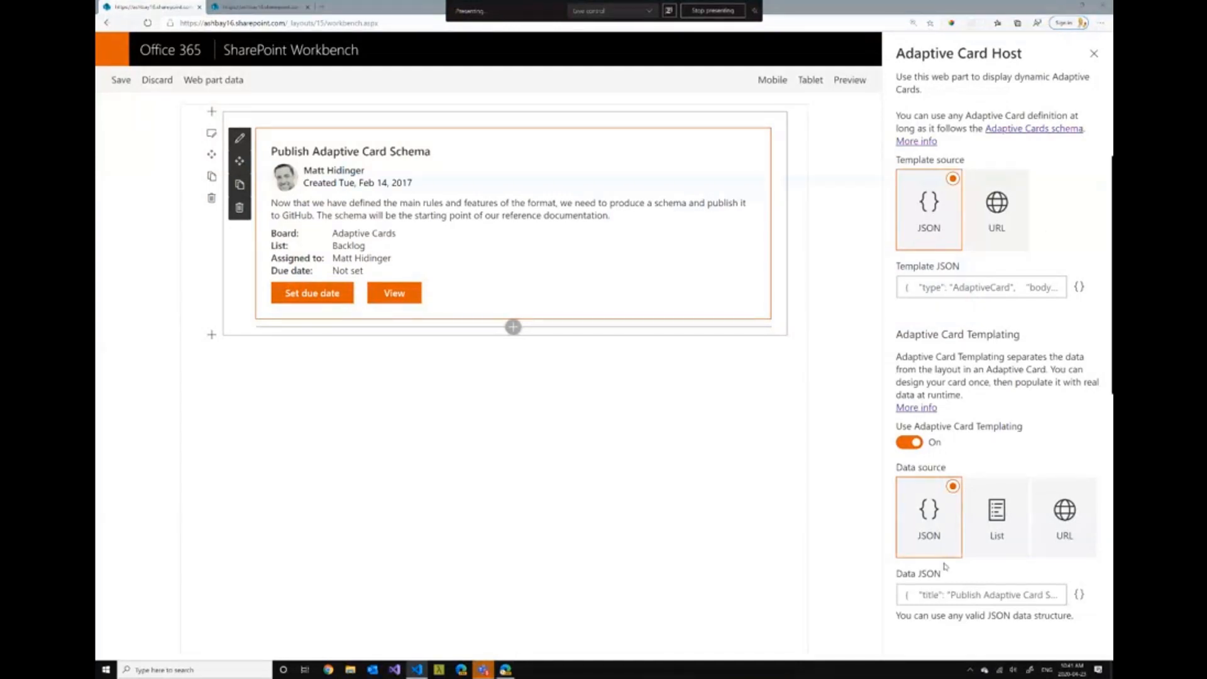
click(1079, 594)
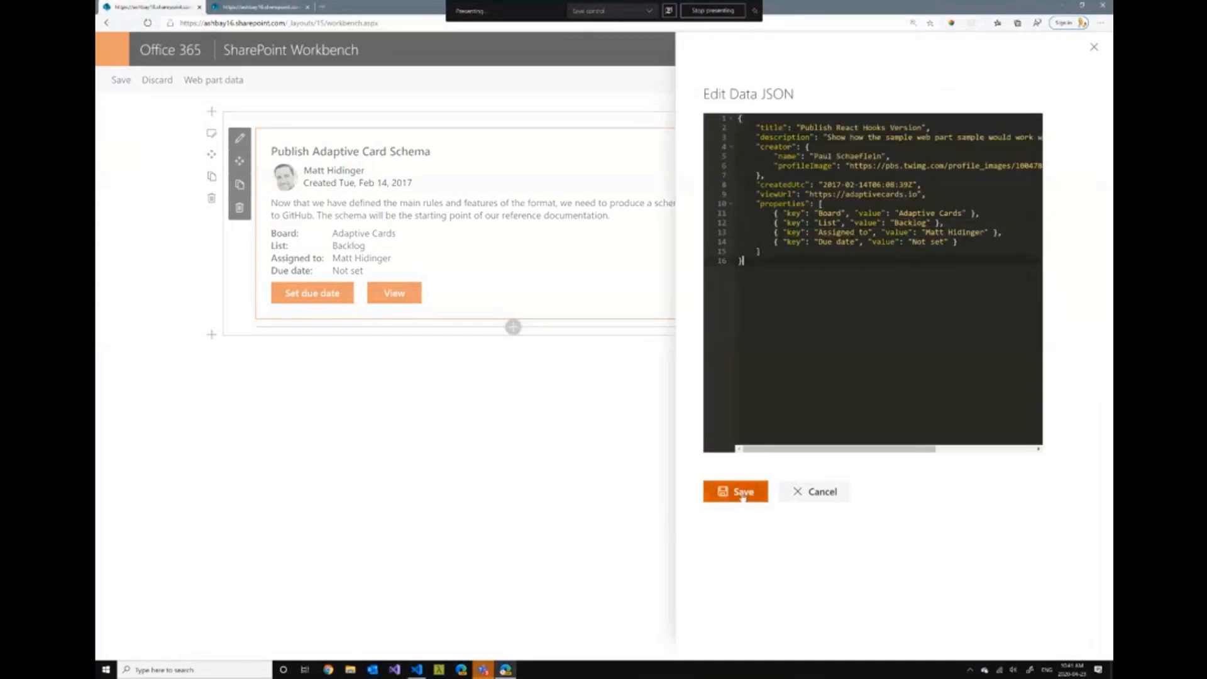
Save edited data JSON showing Paul Schaeflein's Publish React Hooks Version task
click(735, 492)
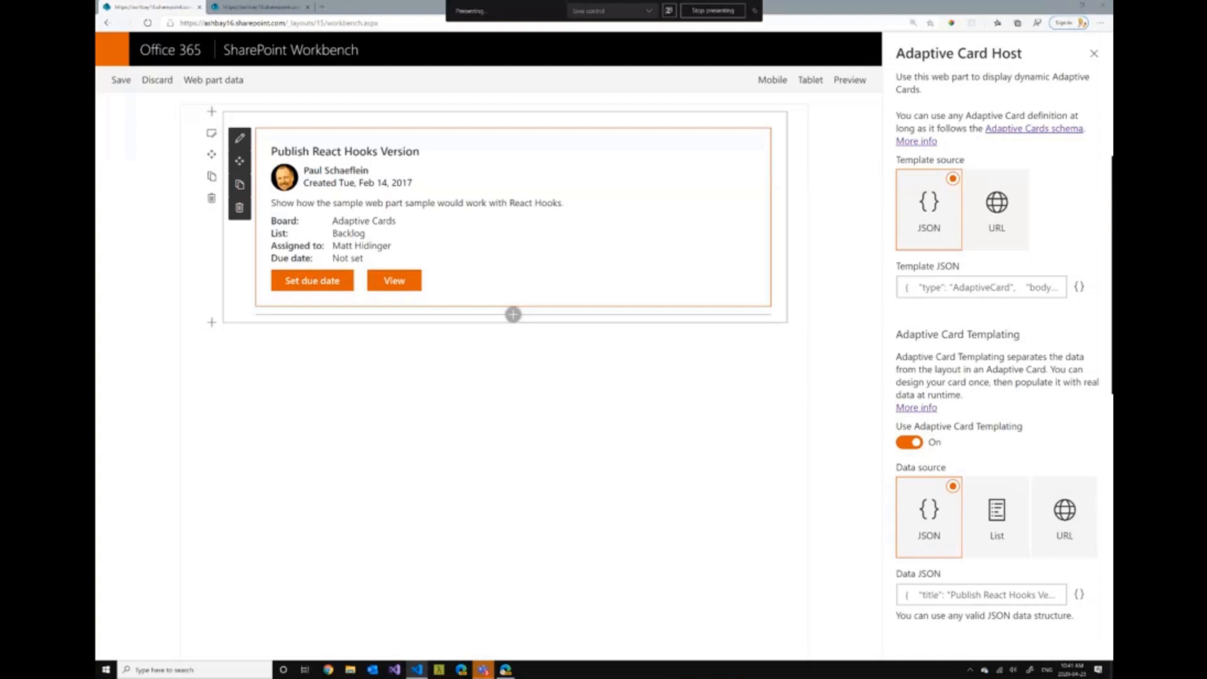
mouse_move(830, 497)
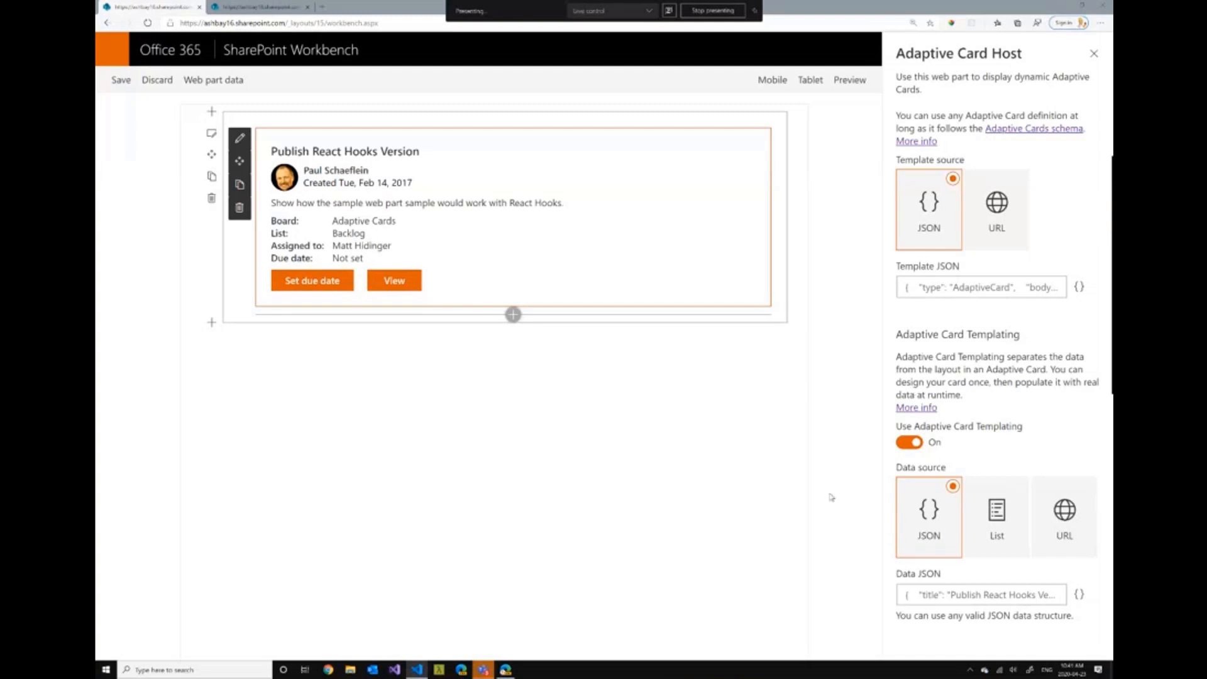
mouse_move(932, 246)
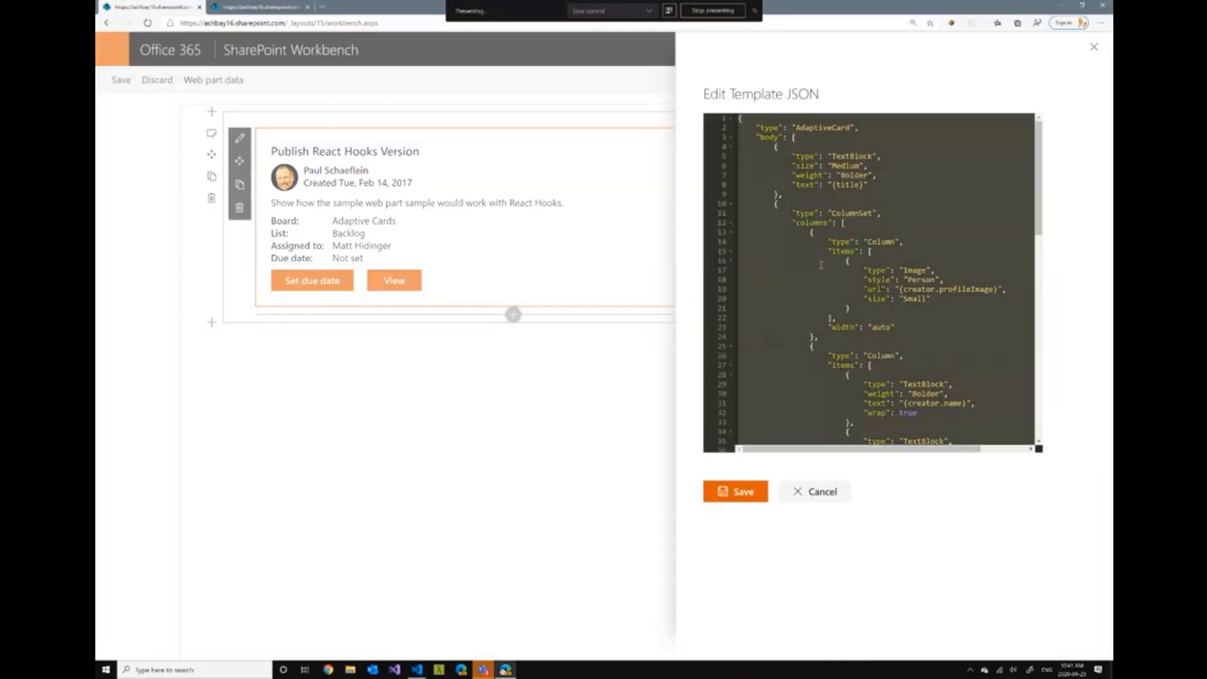
Save the document-list card template with ID, File Name, Editor and Modified headings
click(814, 492)
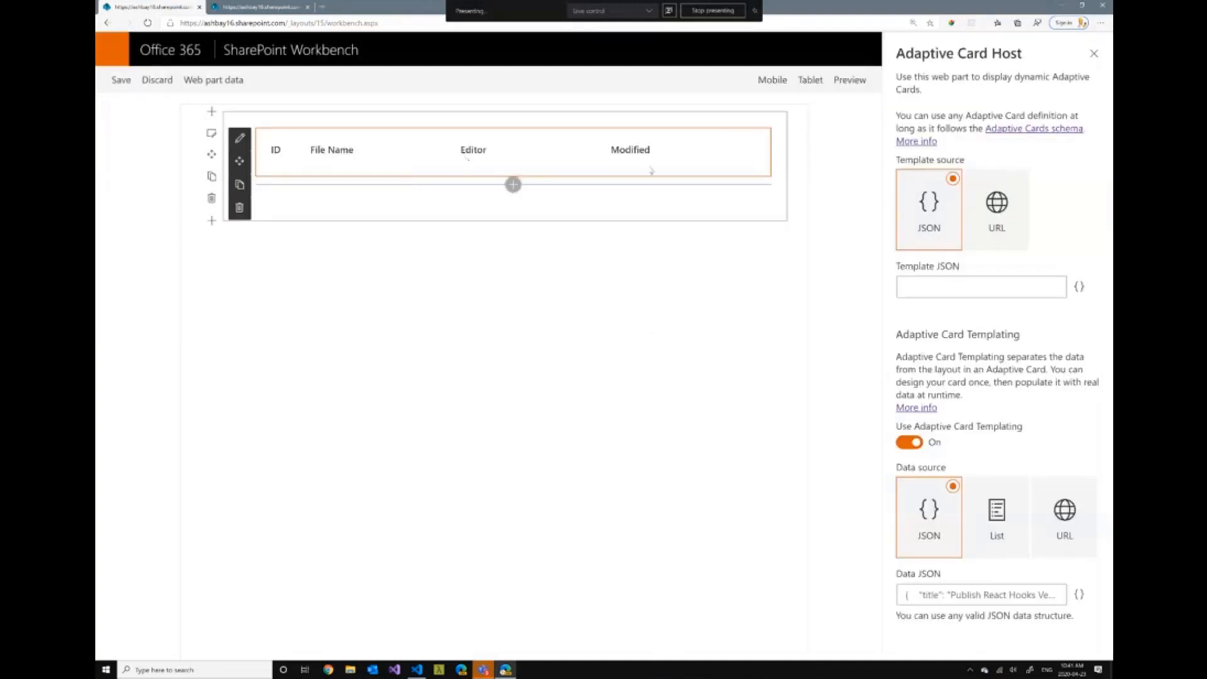
click(996, 516)
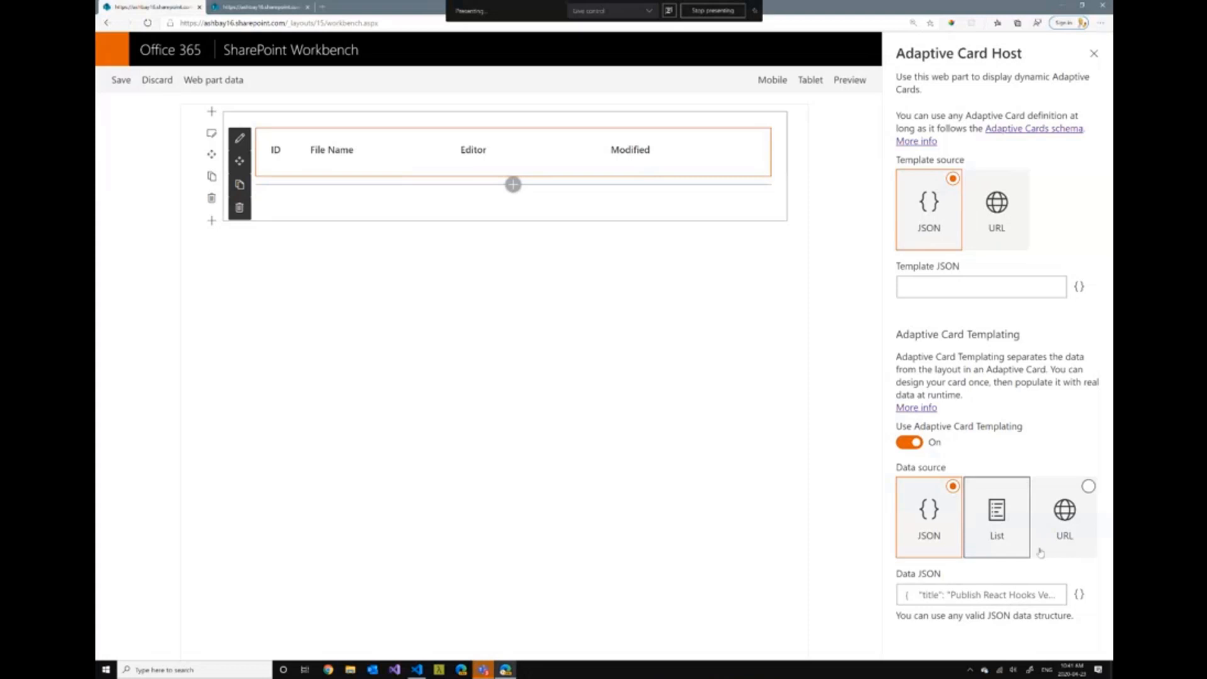
On the second site's Workbench, save the template and load the Documents list's Top 5 view
click(929, 516)
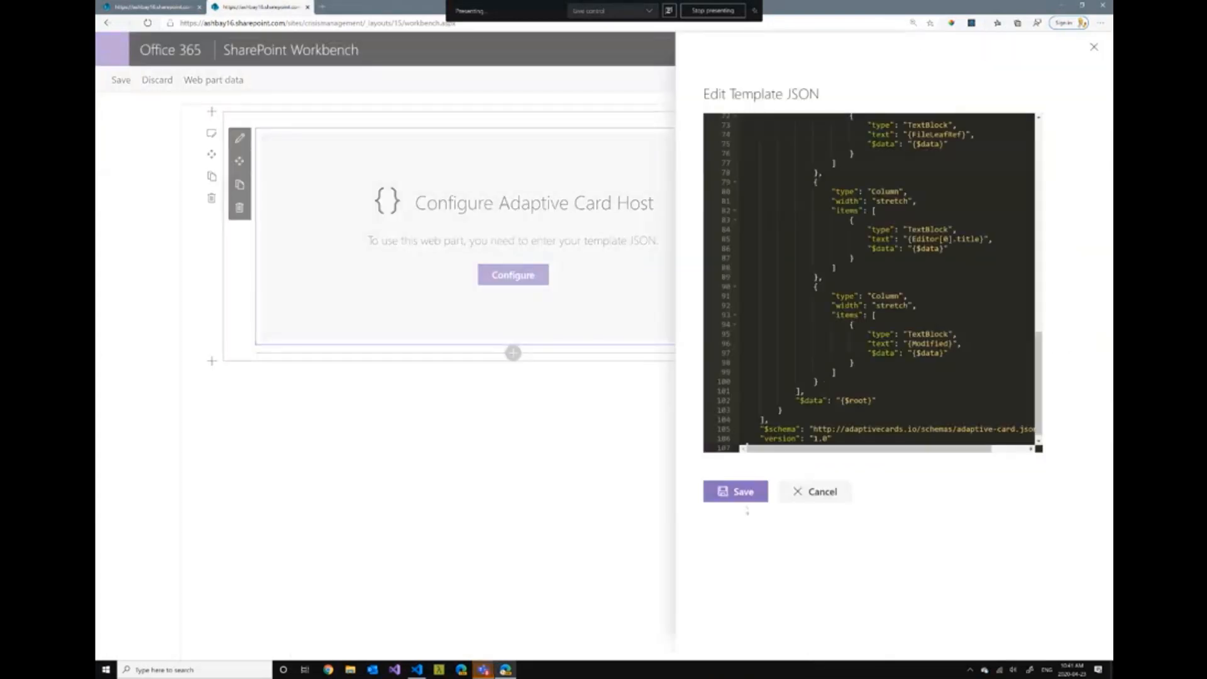
click(821, 491)
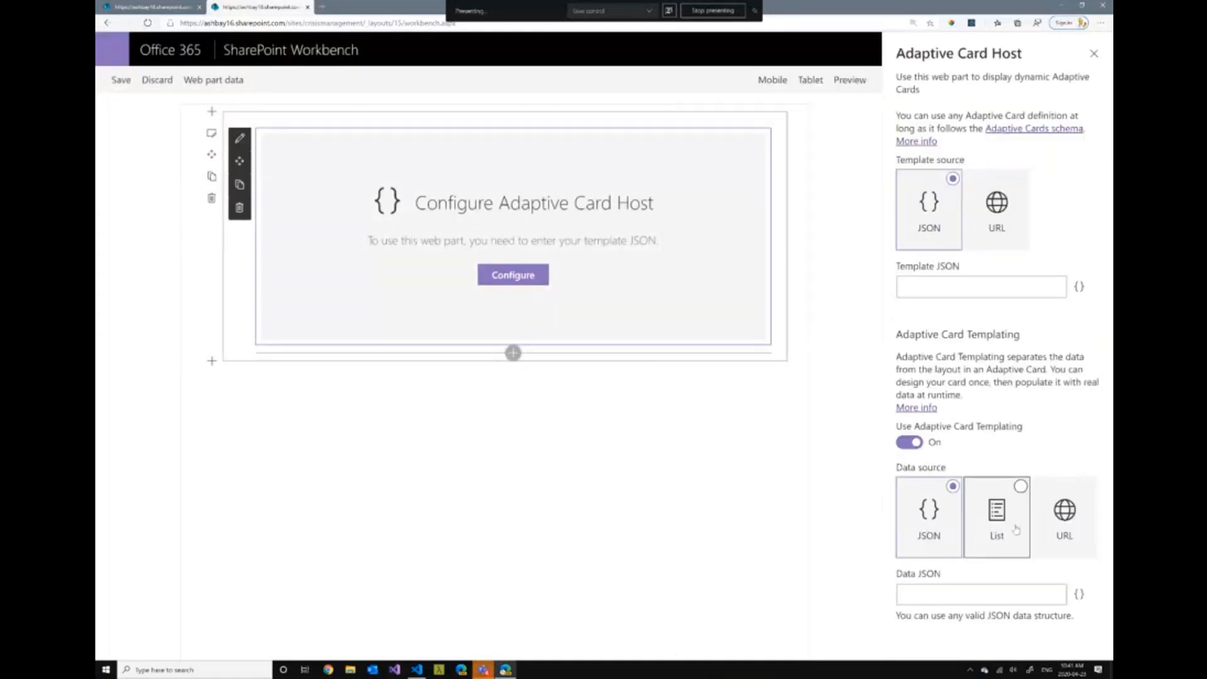
click(996, 517)
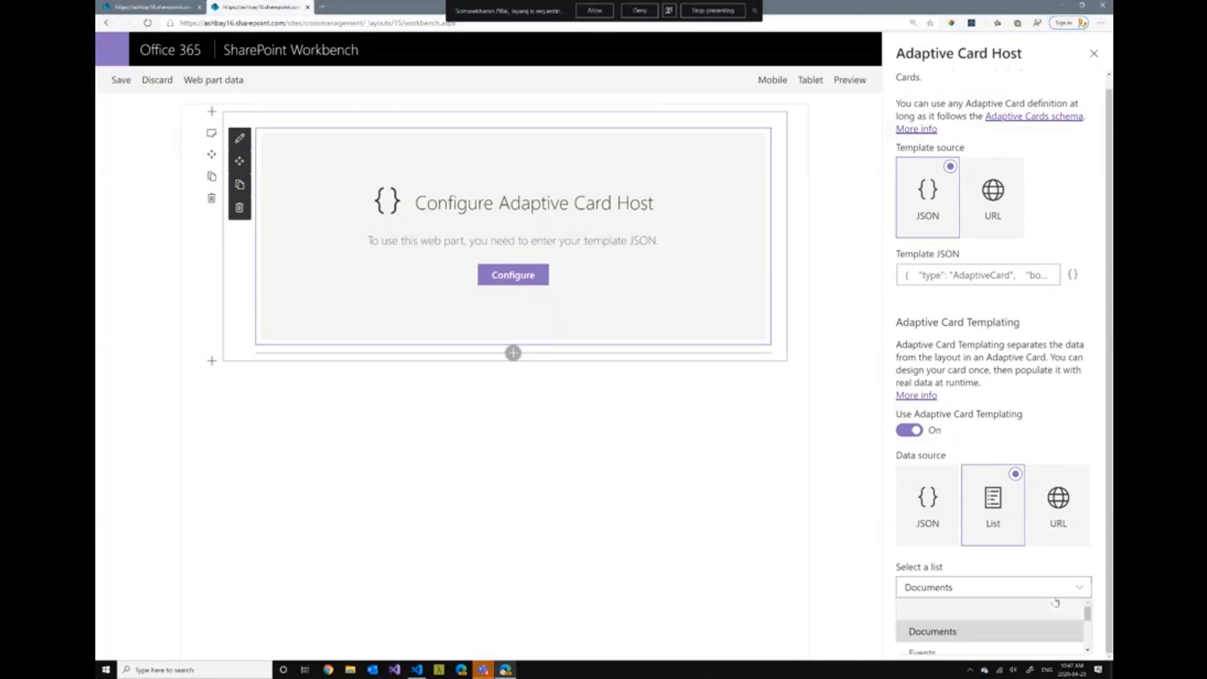
click(933, 631)
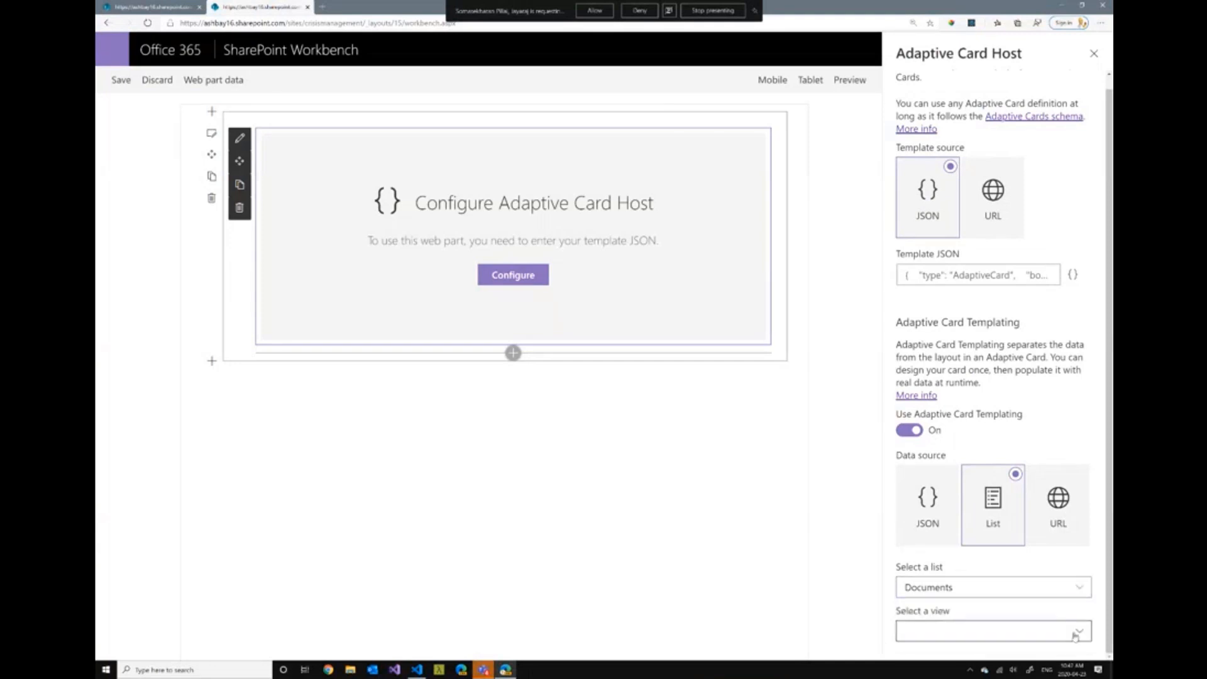
click(994, 631)
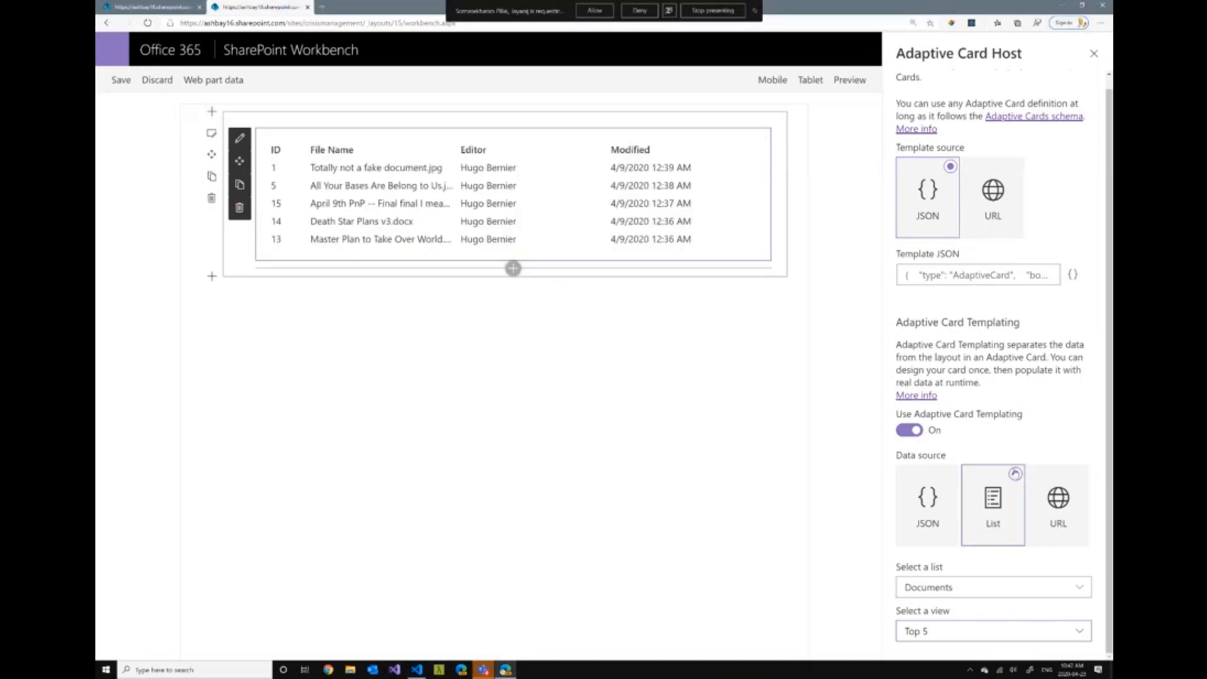
click(993, 498)
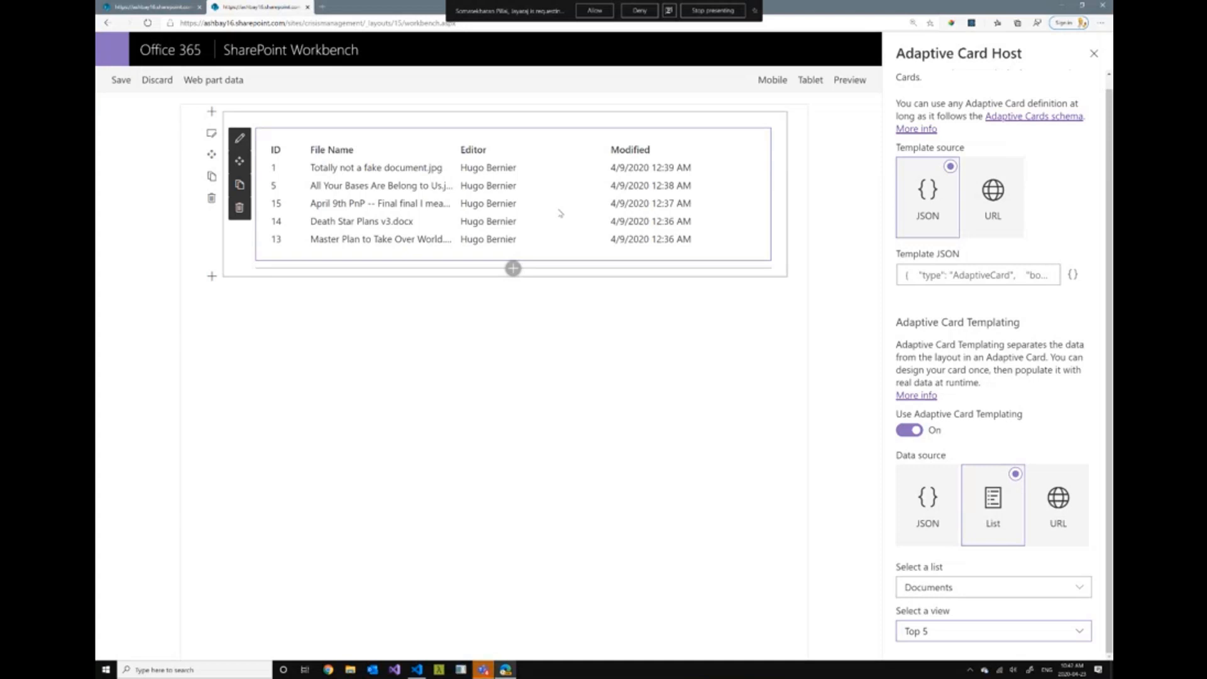
mouse_move(560, 213)
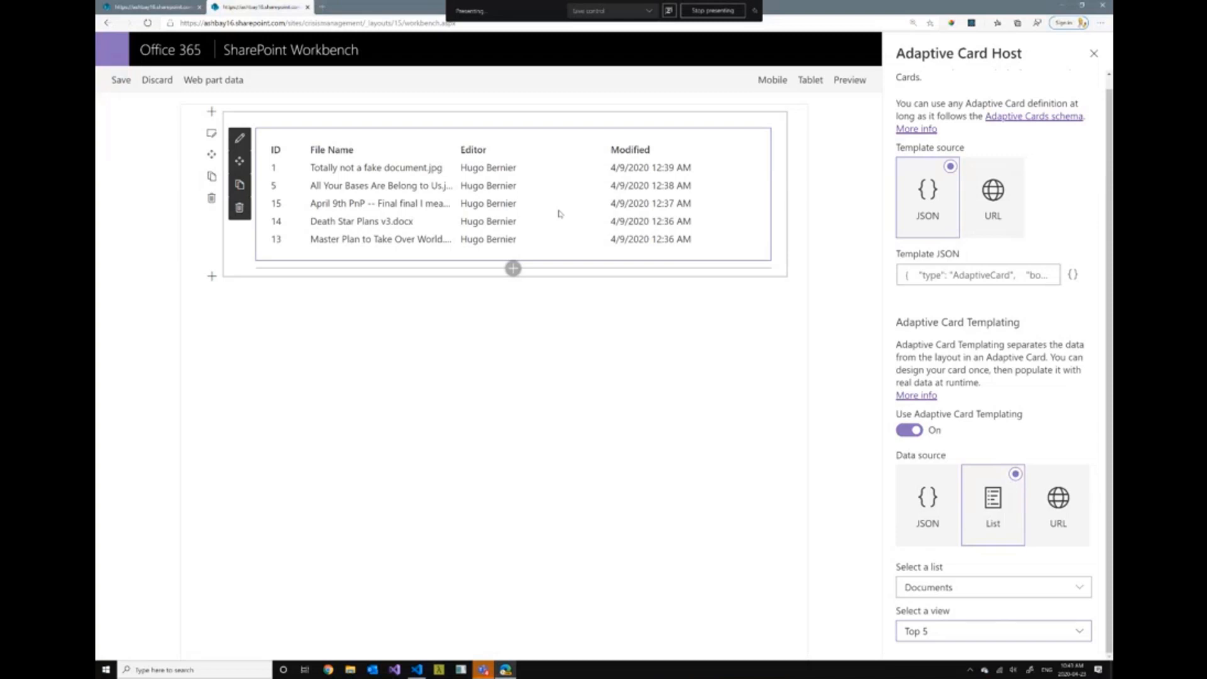
mouse_move(558, 218)
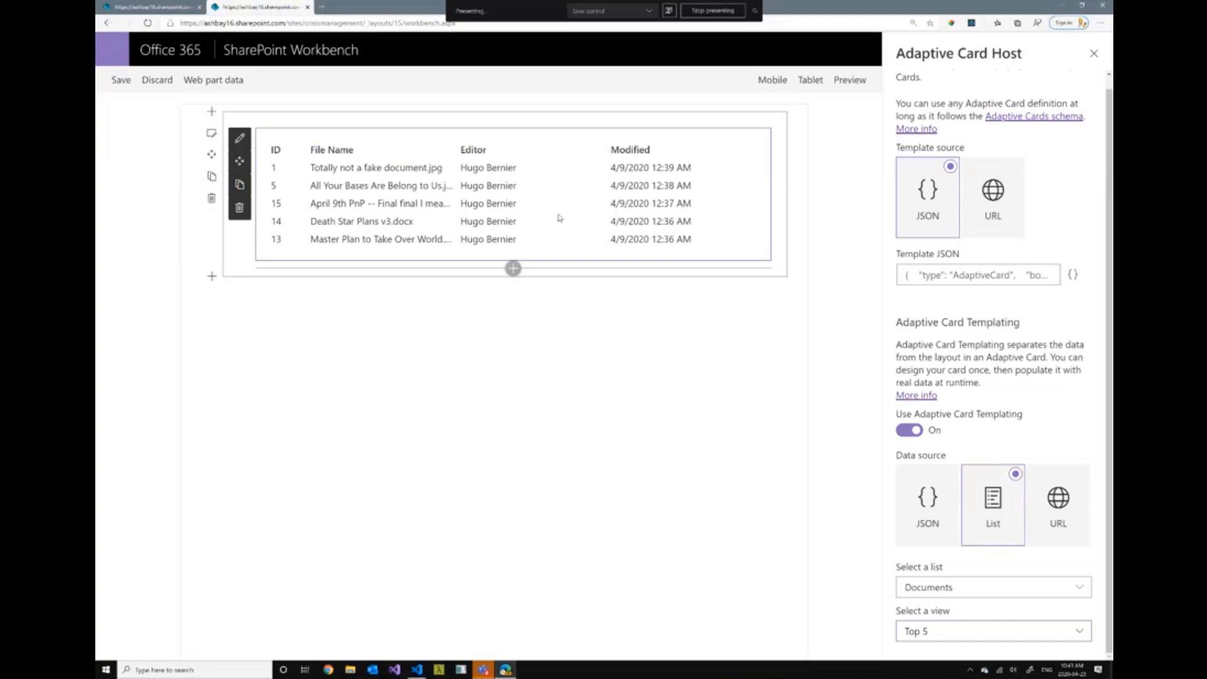
click(992, 631)
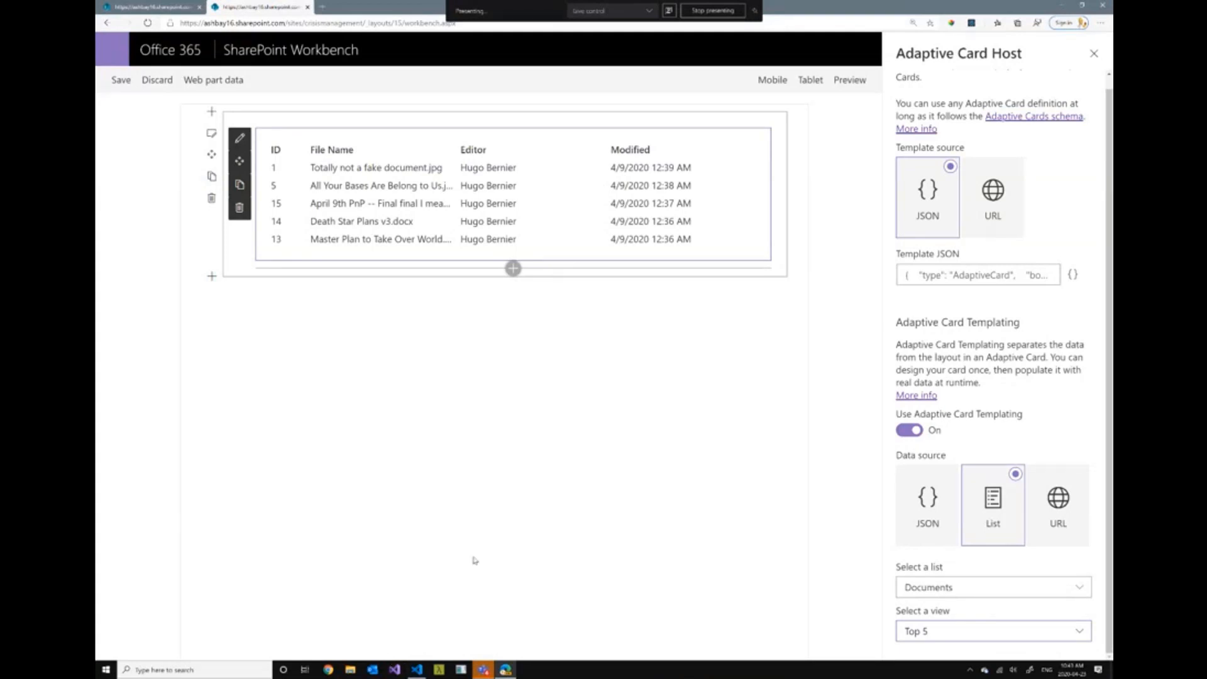
mouse_move(459, 329)
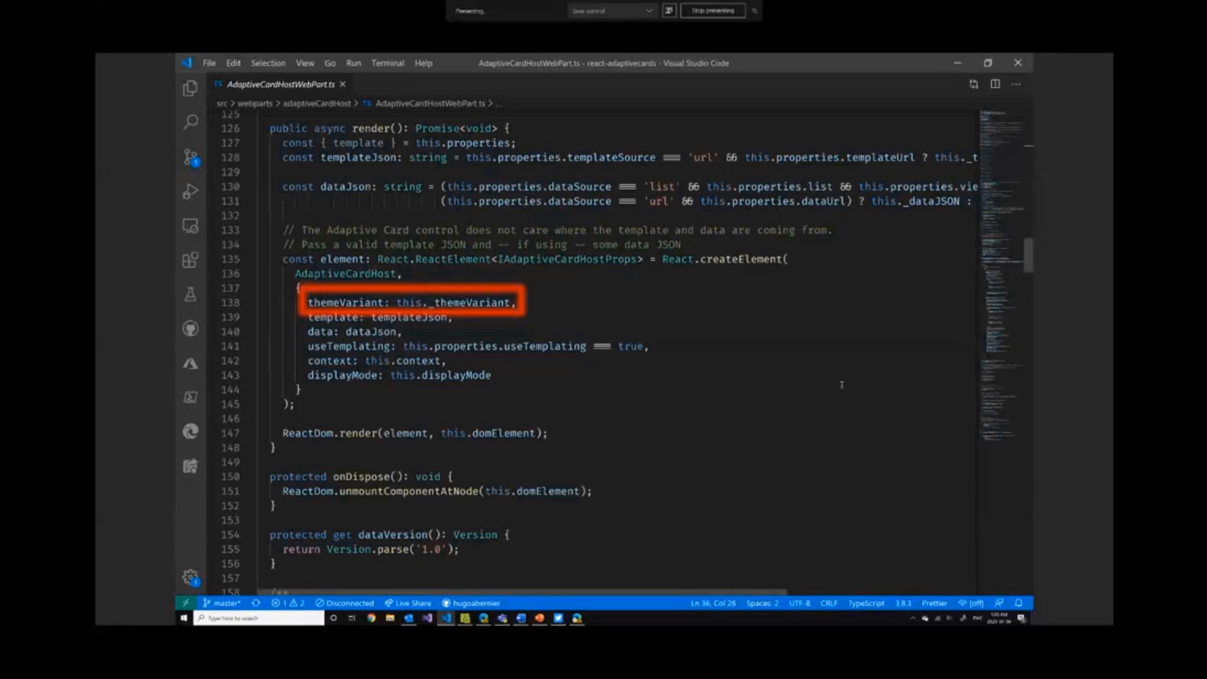
Scroll AdaptiveCardHostWebPart.ts to loadPropertyPaneResources and its template PropertyFieldCodeEditor helper
scroll(down, 3)
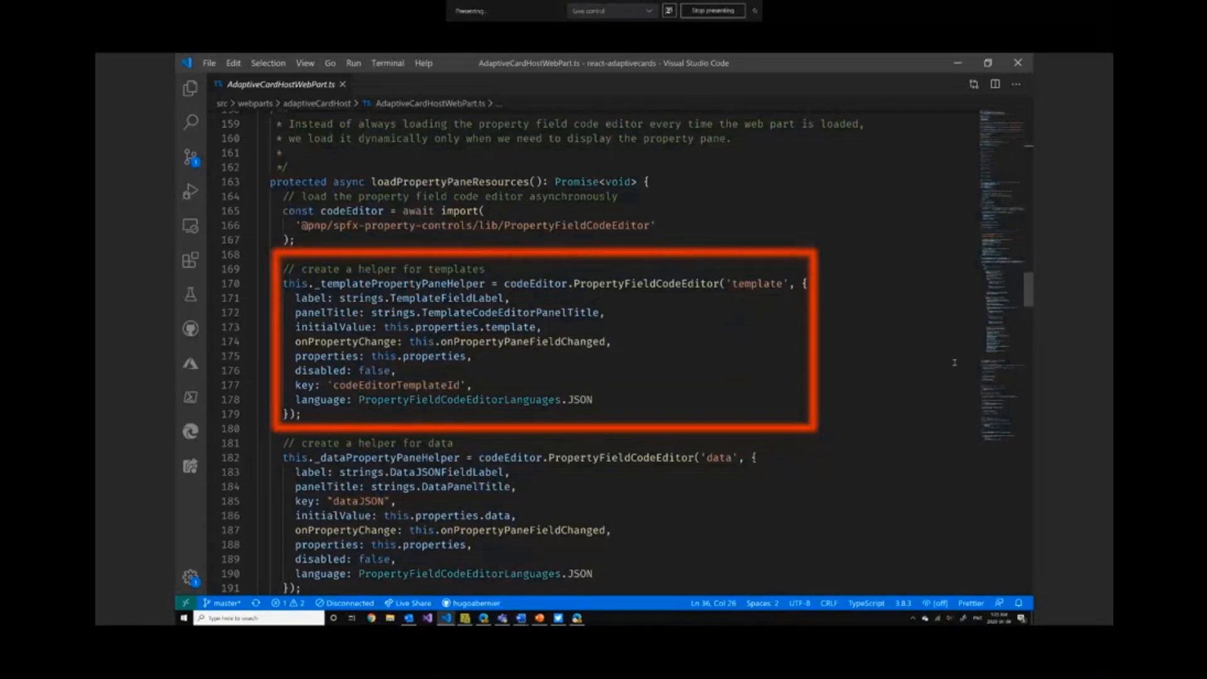
Open the card host source and scroll to the adaptiveCard.parse(card, errors) call
click(300, 320)
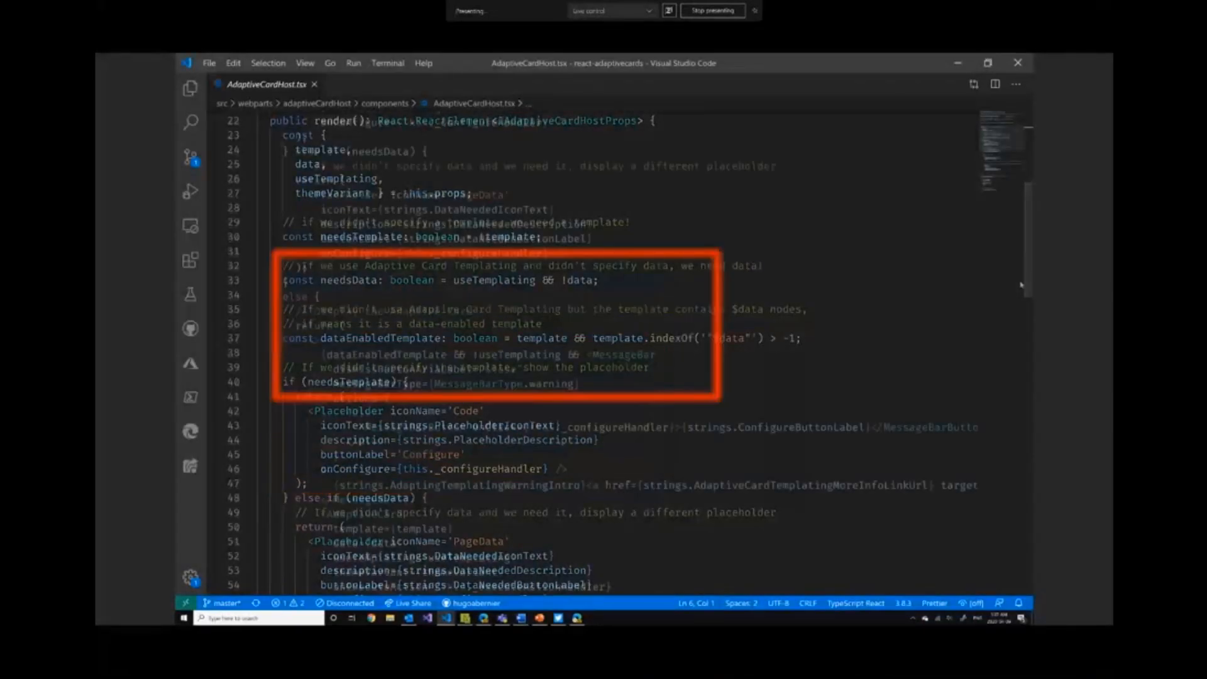
scroll(down, 3)
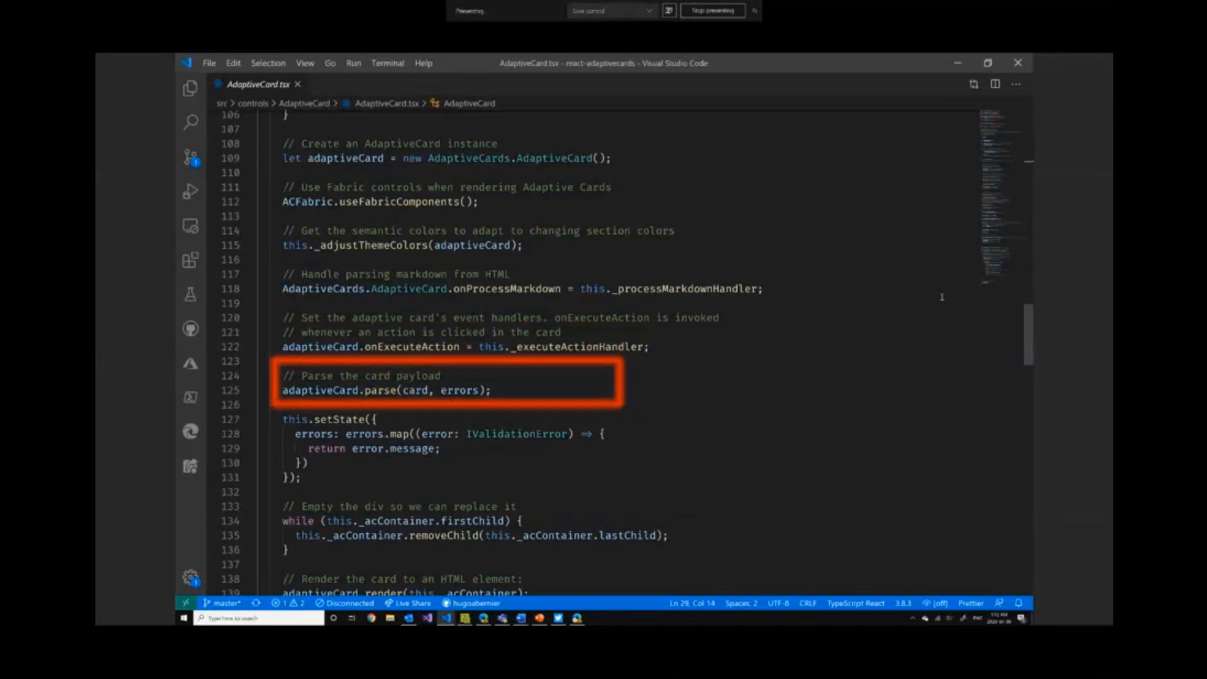
Scroll AdaptiveCard.tsx past _processMarkdownHandler to the _adjustThemeColors host config mapping
scroll(down, 3)
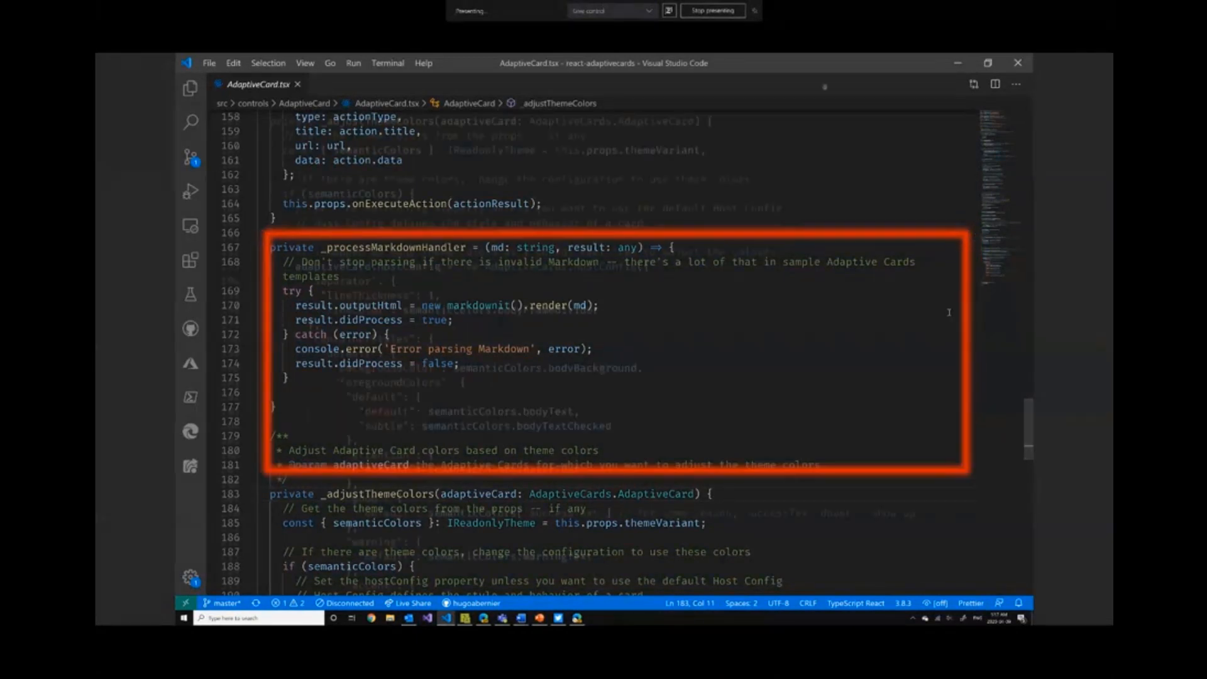
scroll(down, 3)
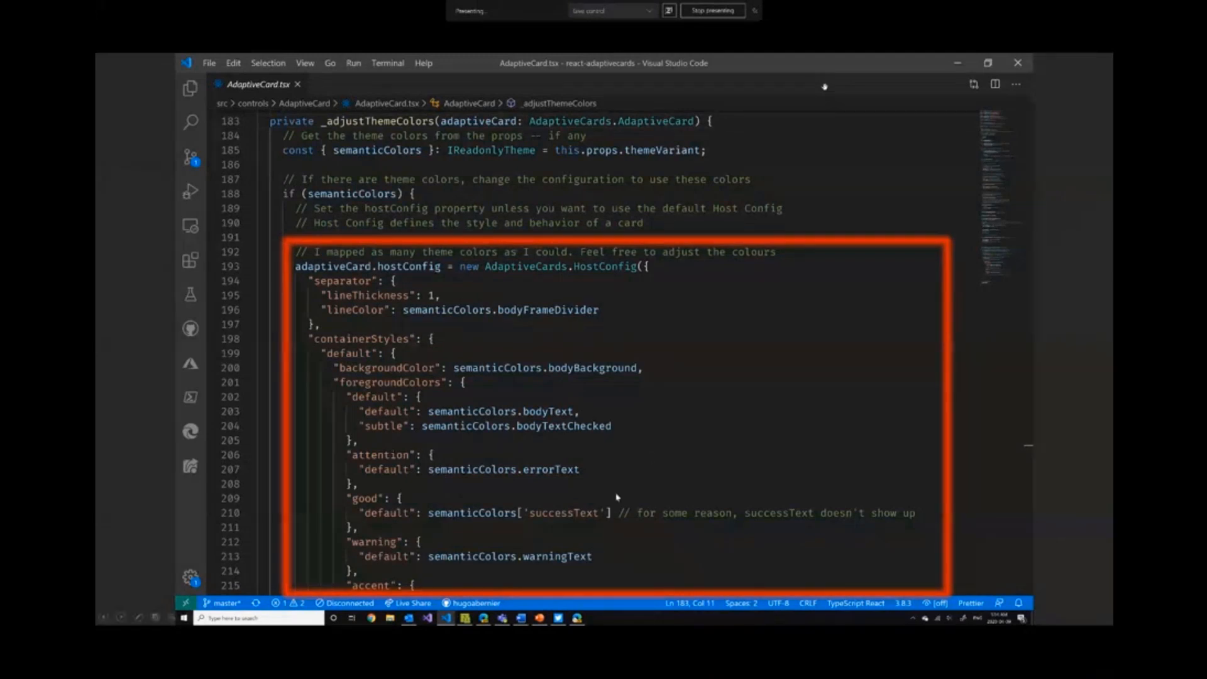
mouse_move(678, 463)
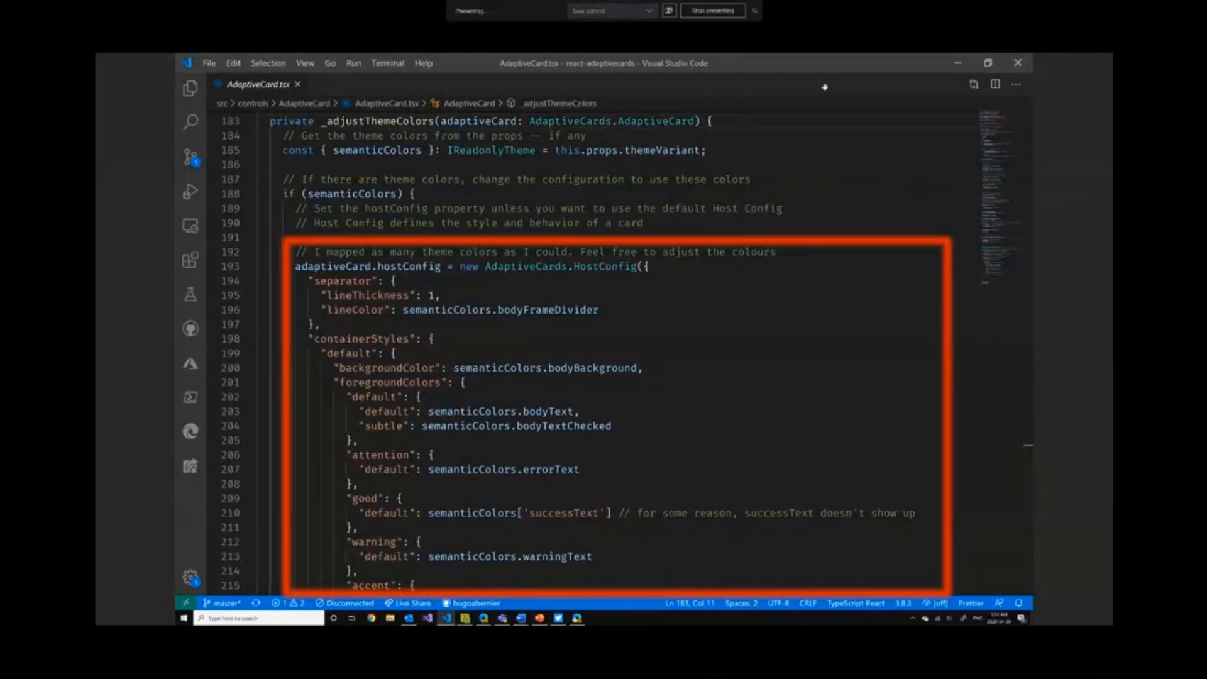
Show the Explorer file tree with the PropertyFieldViewPicker folder under src/controls
click(190, 89)
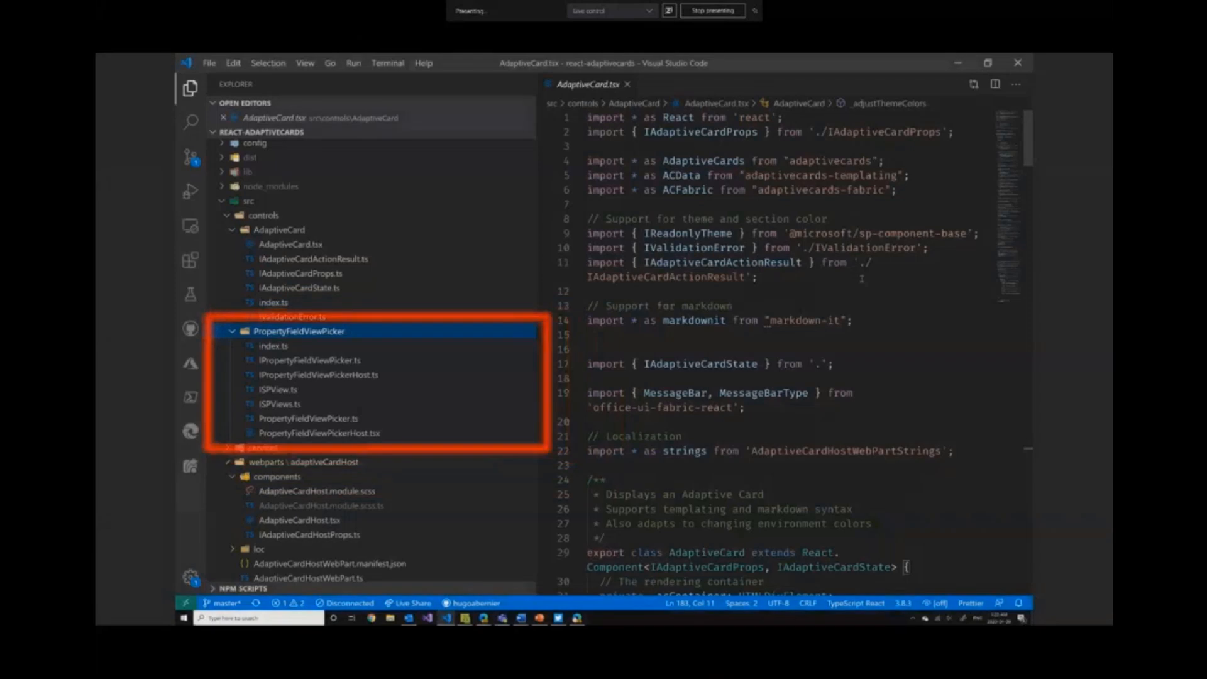